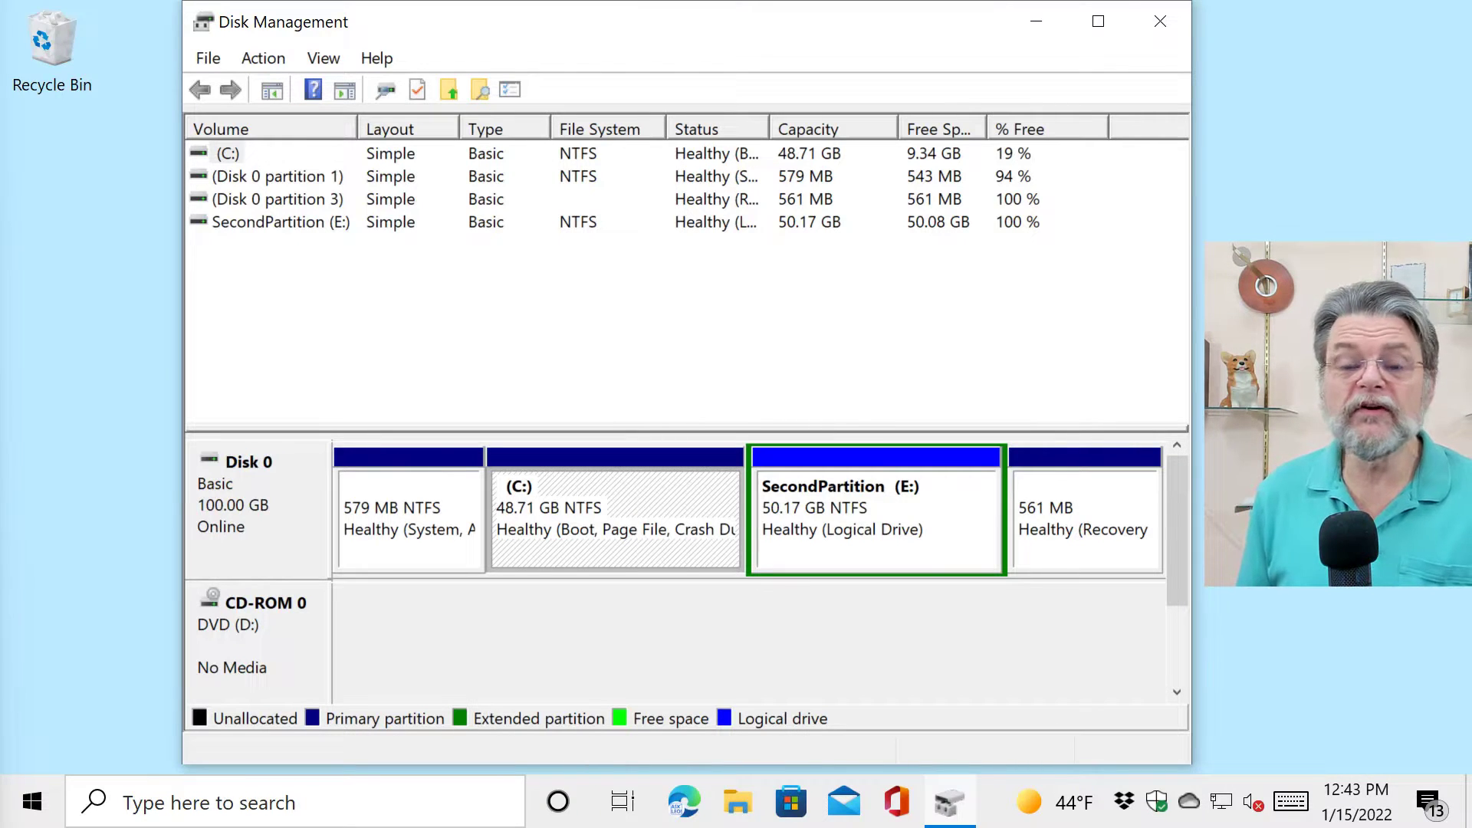
{"action": "mouse_move", "coordinate": [108, 561]}
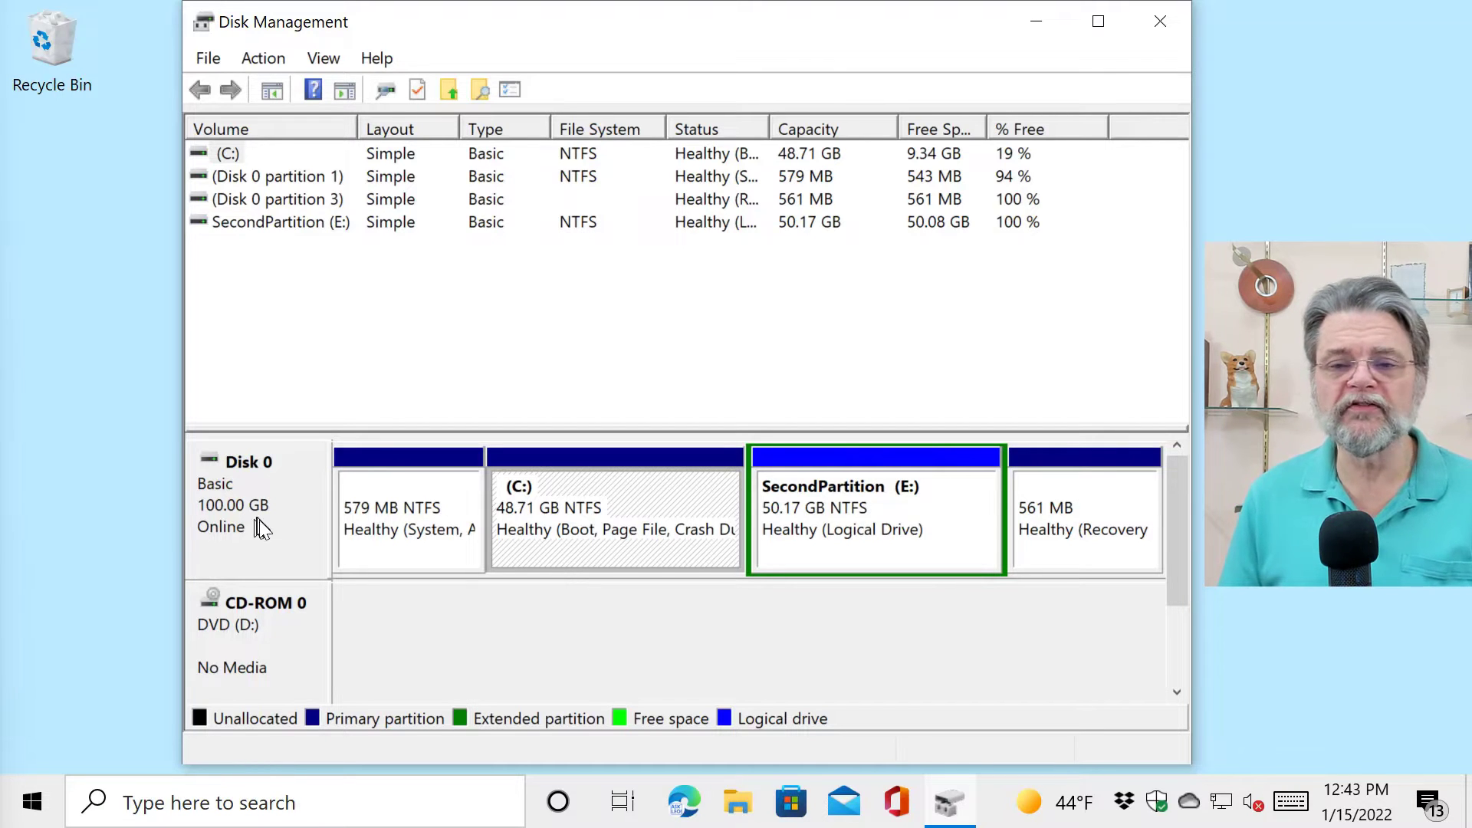
{"action": "mouse_move", "coordinate": [419, 553]}
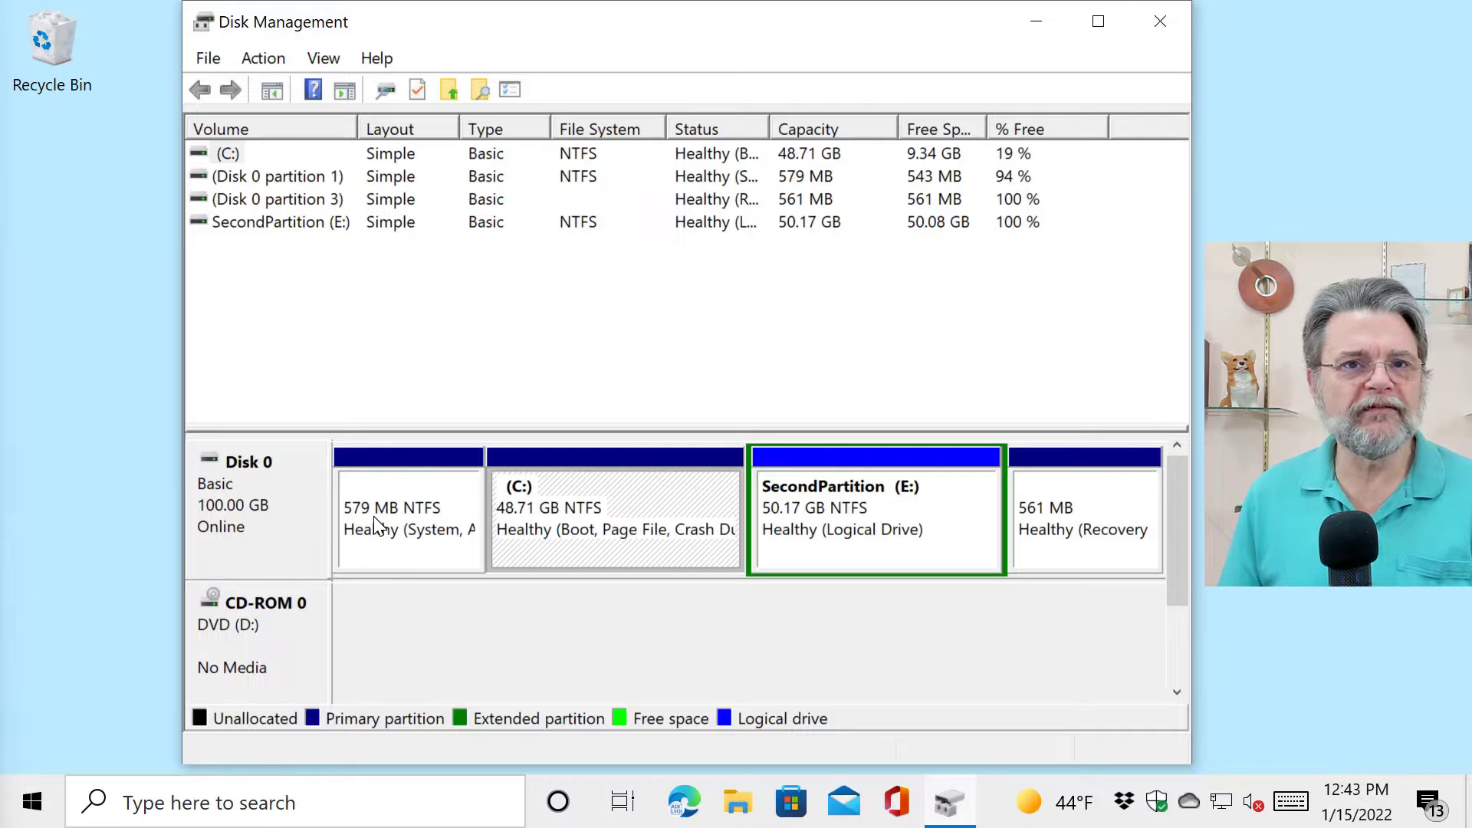
{"action": "mouse_move", "coordinate": [549, 511]}
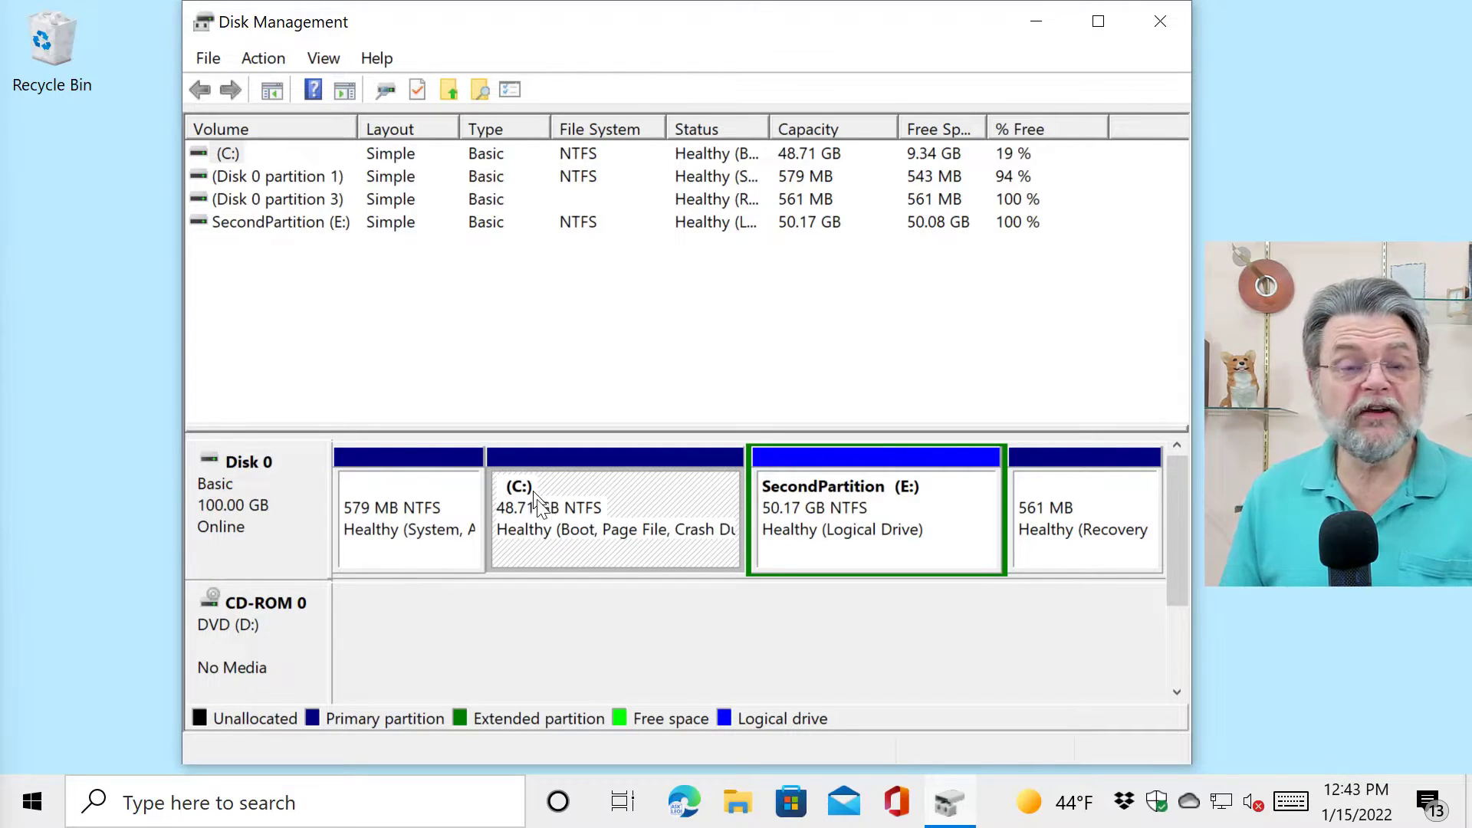
{"action": "mouse_move", "coordinate": [563, 530]}
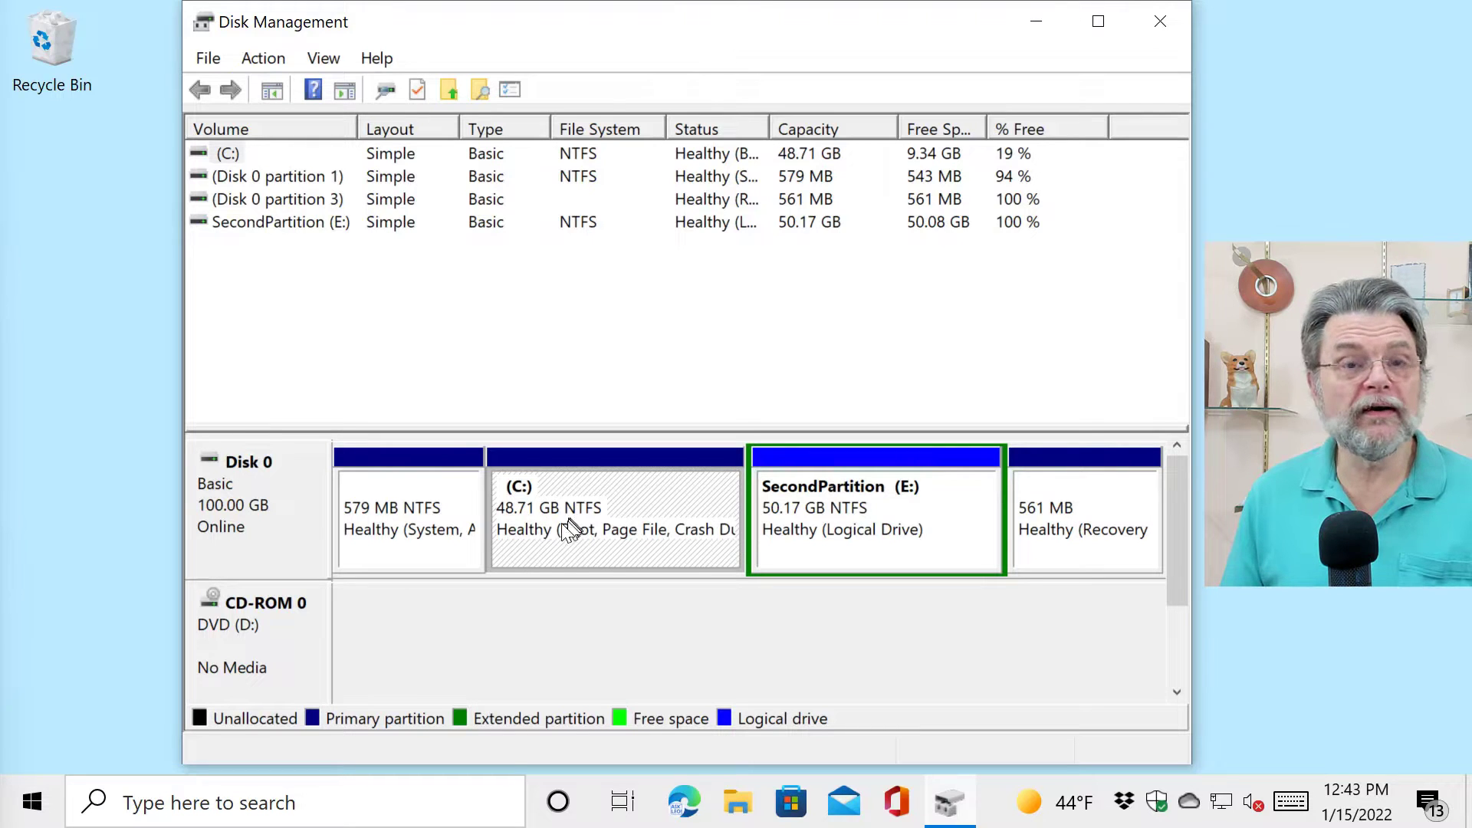
{"action": "mouse_move", "coordinate": [915, 507]}
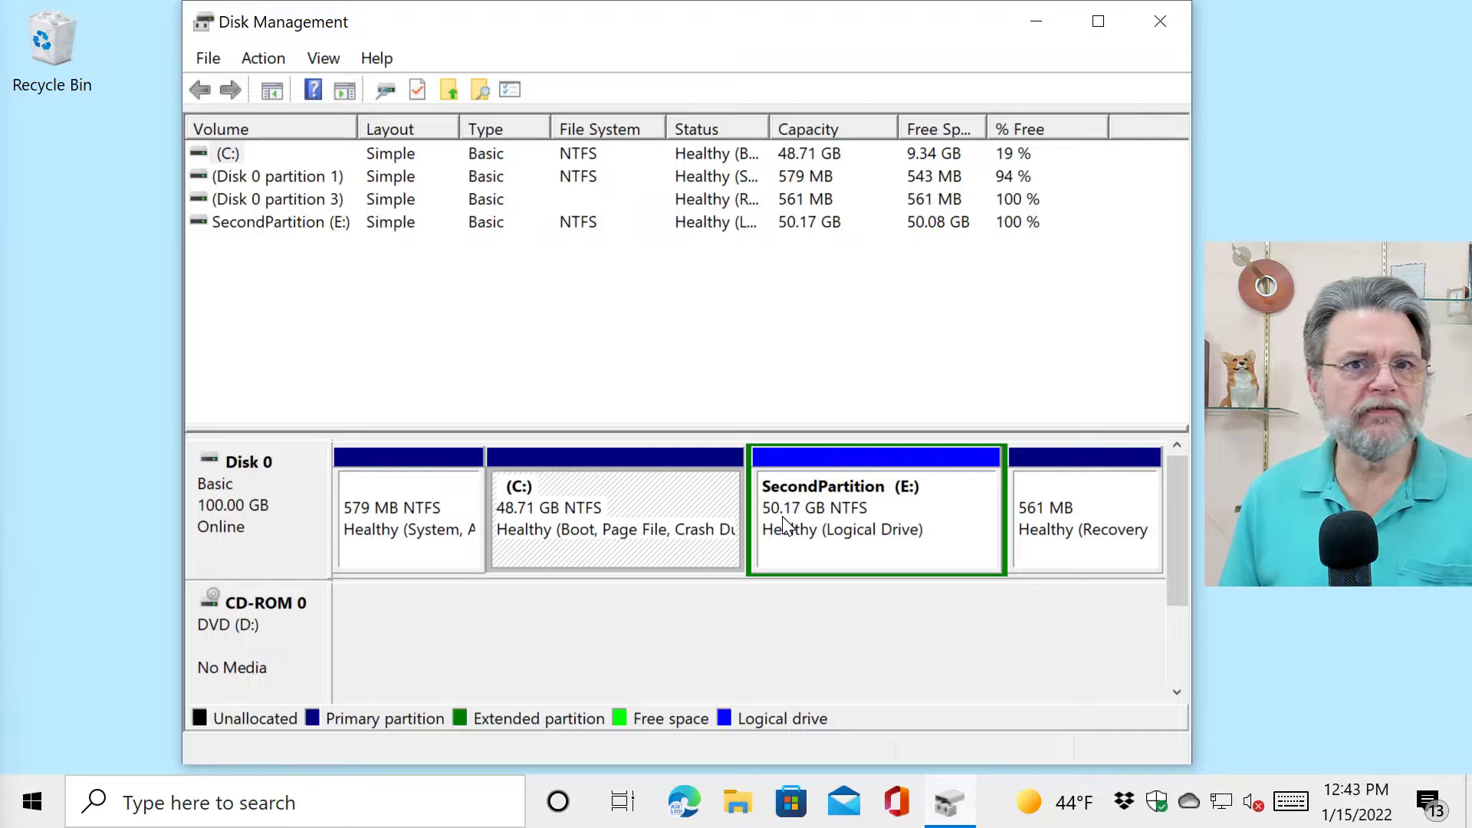
{"action": "mouse_move", "coordinate": [1089, 560]}
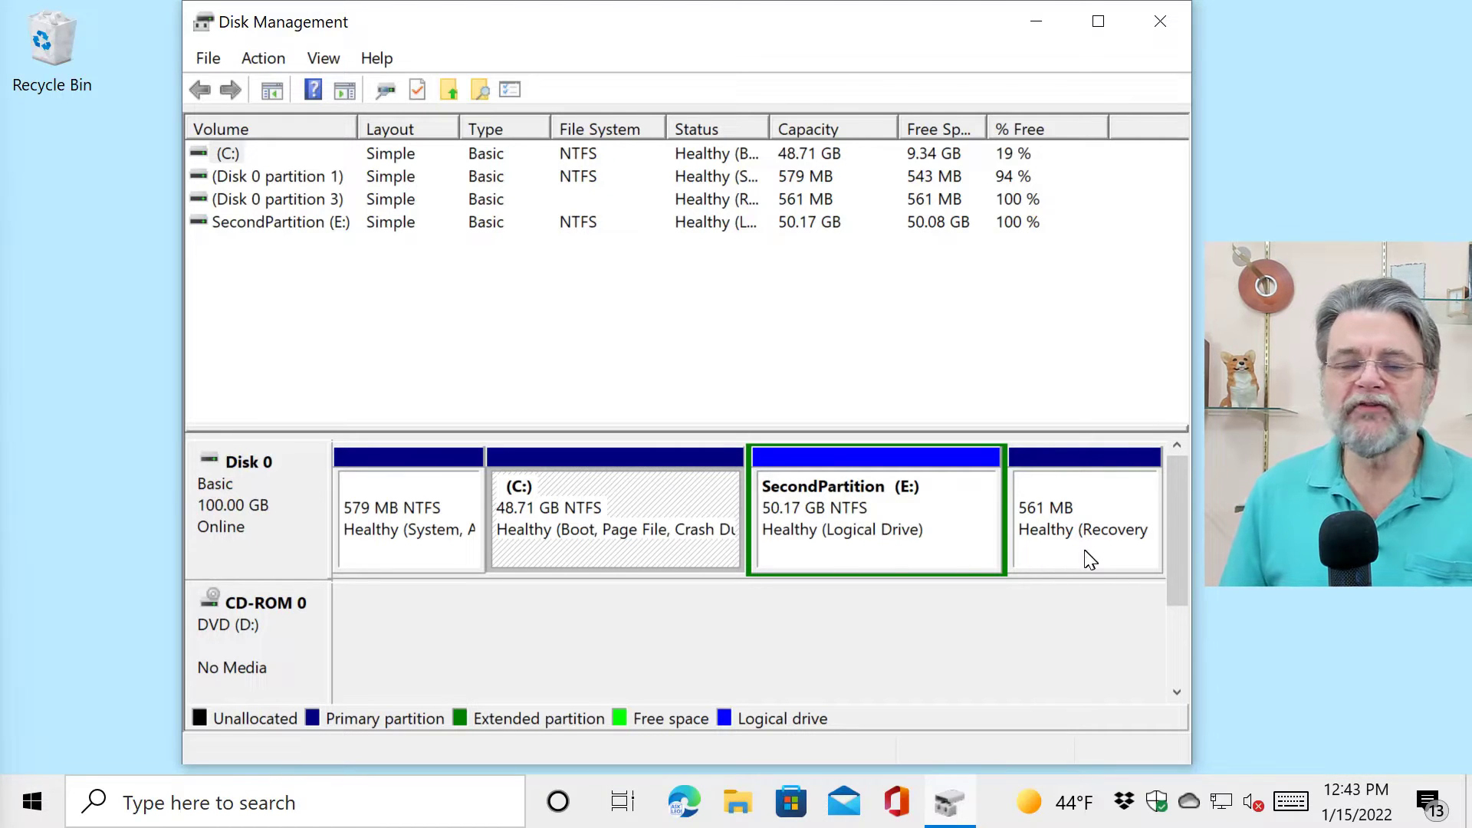
{"action": "mouse_move", "coordinate": [1076, 552]}
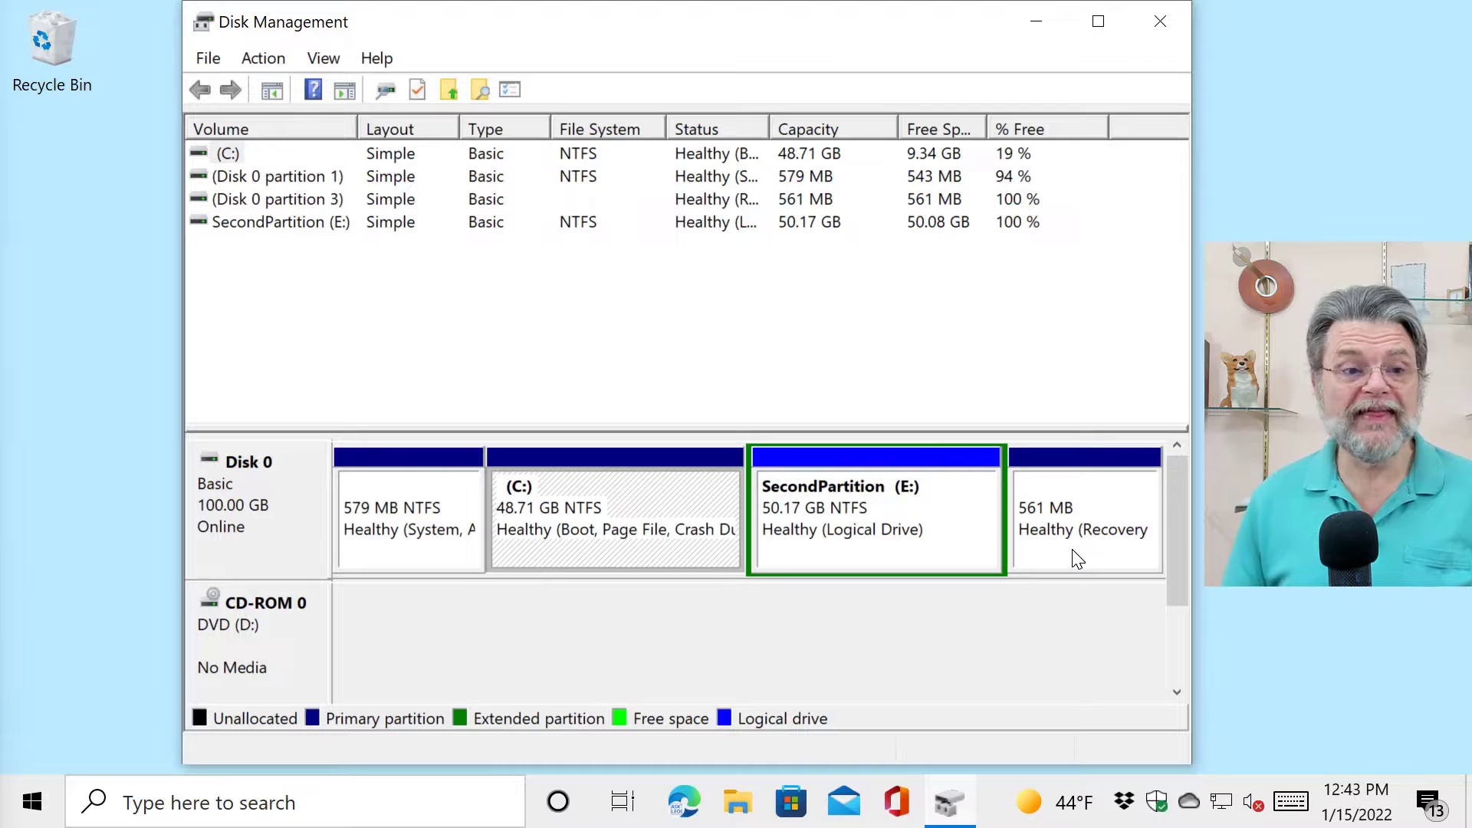
{"action": "mouse_move", "coordinate": [820, 640]}
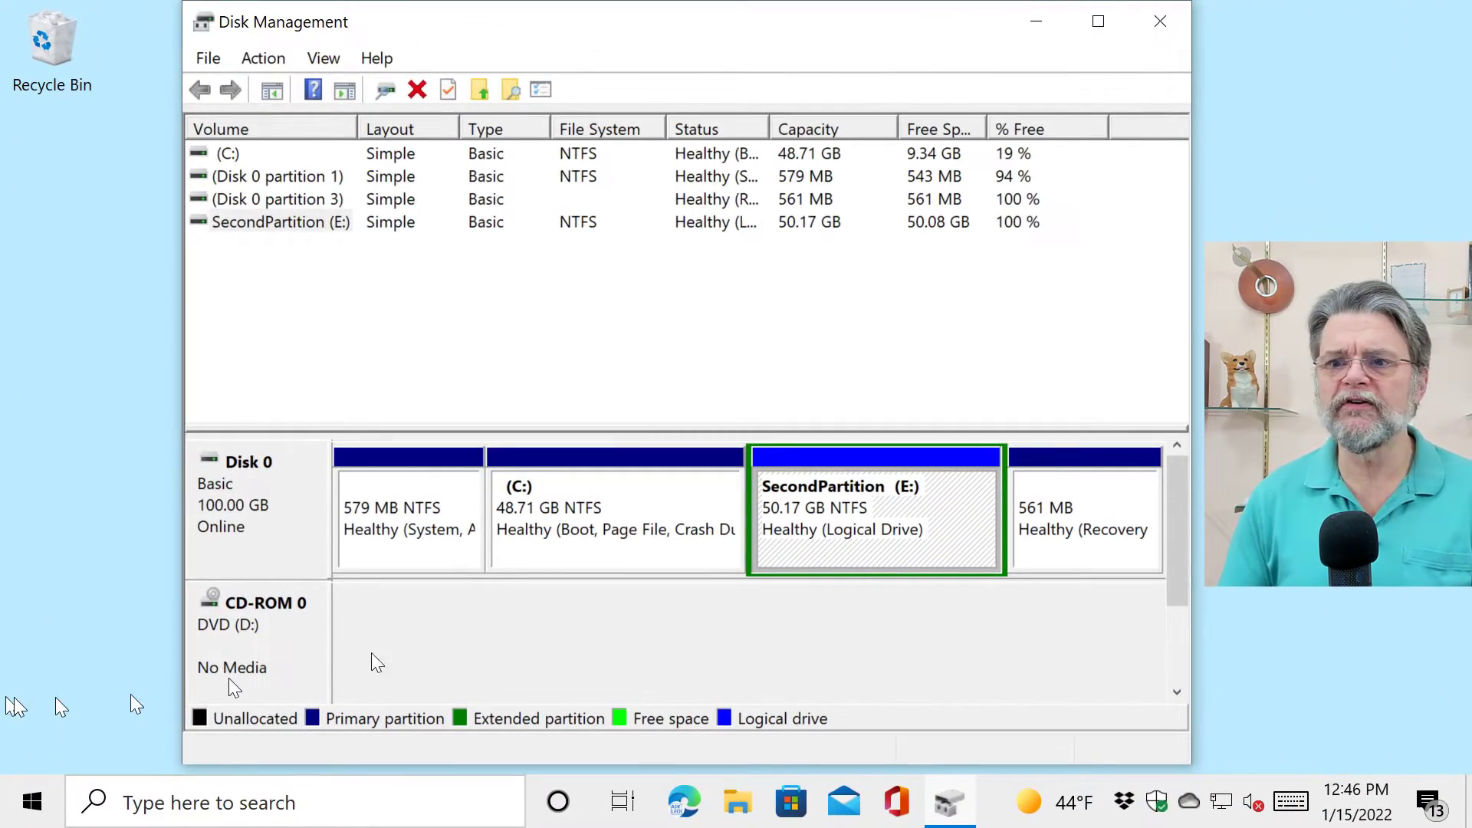
Delete the SecondPartition (E:) volume and confirm, freeing 50.17 GB on Disk 0
{"action": "right_click", "coordinate": [873, 511]}
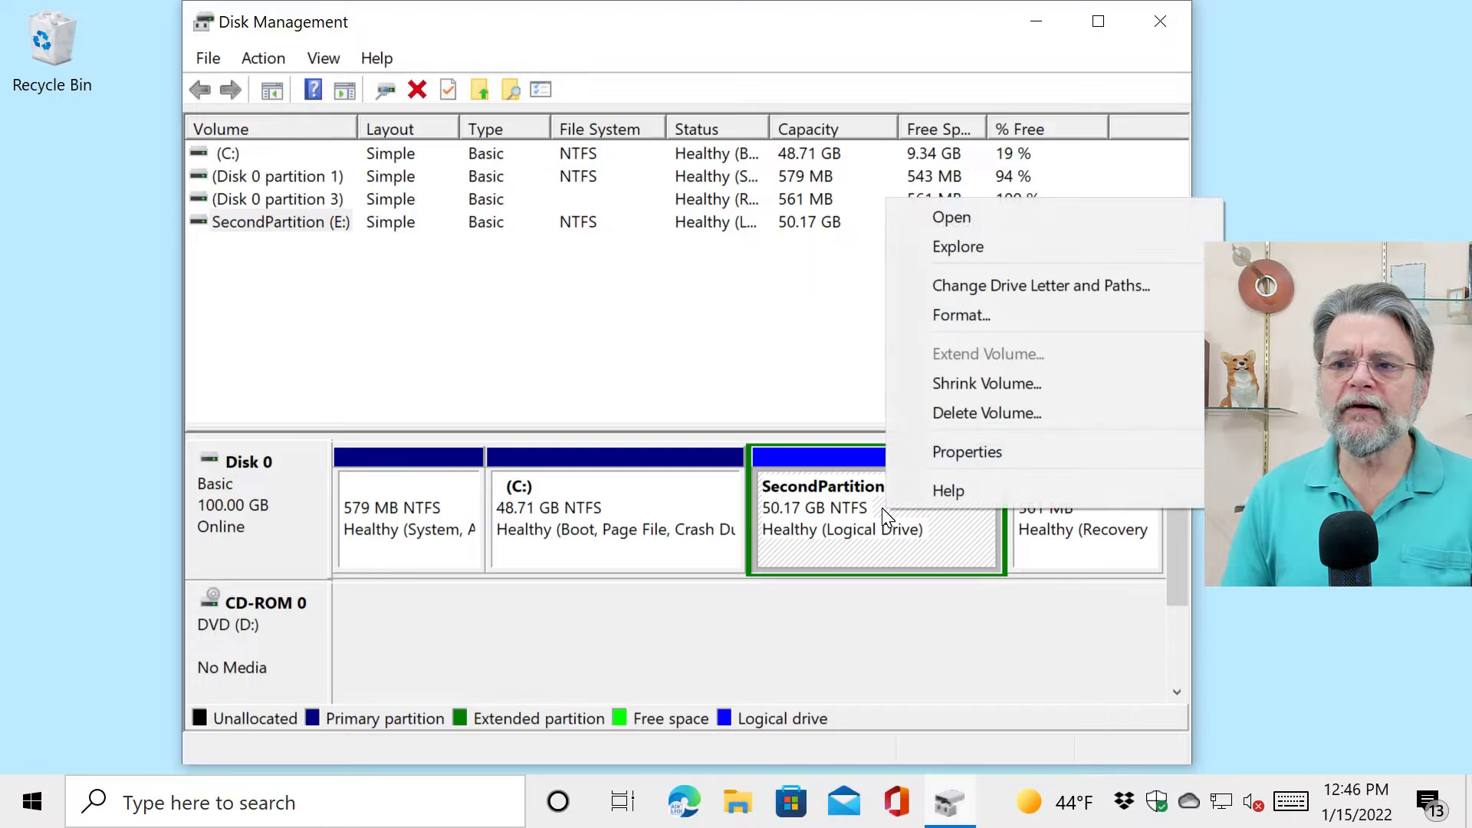
{"action": "mouse_move", "coordinate": [949, 490]}
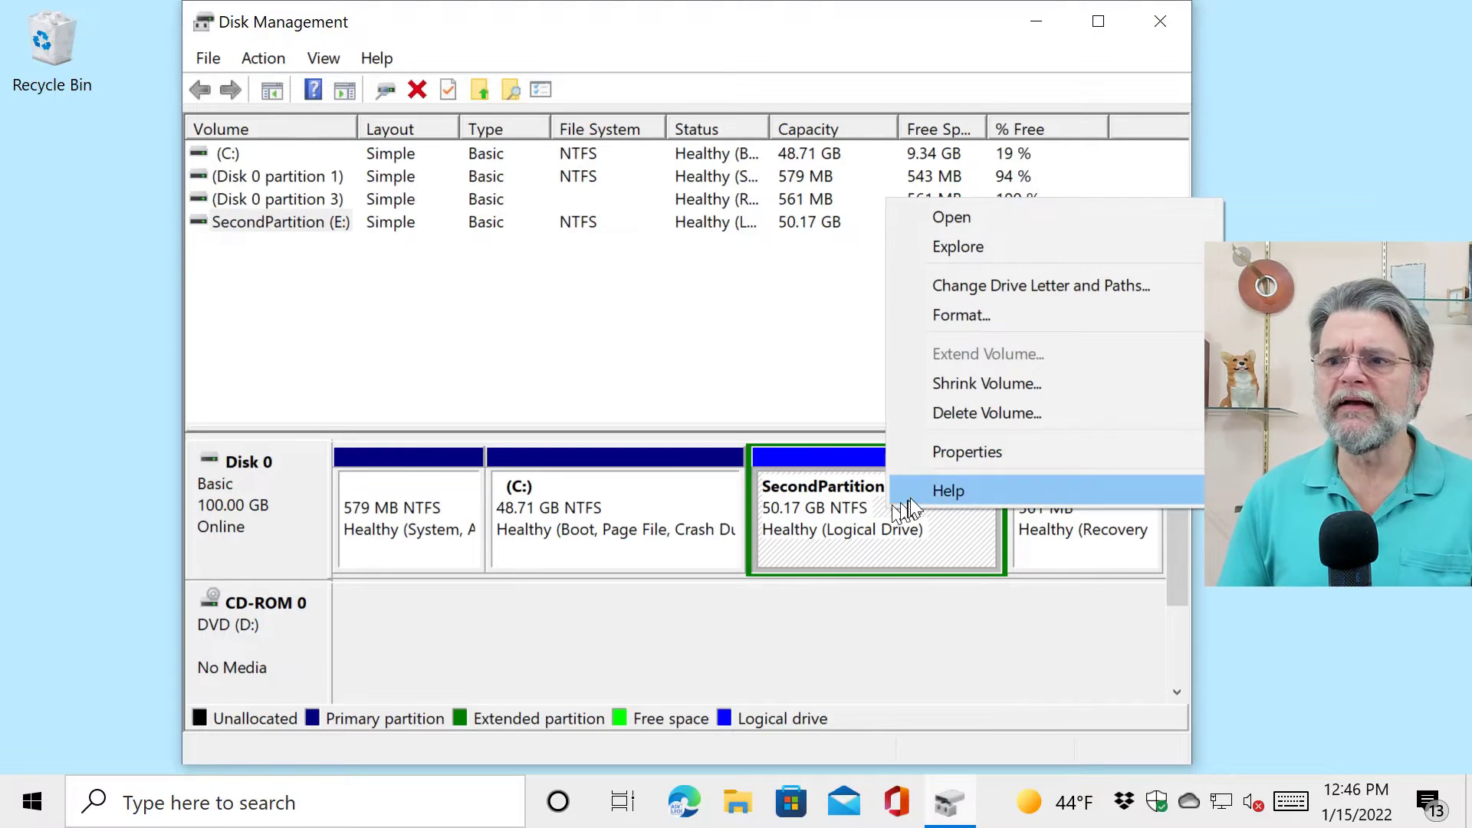
{"action": "left_click", "coordinate": [985, 413]}
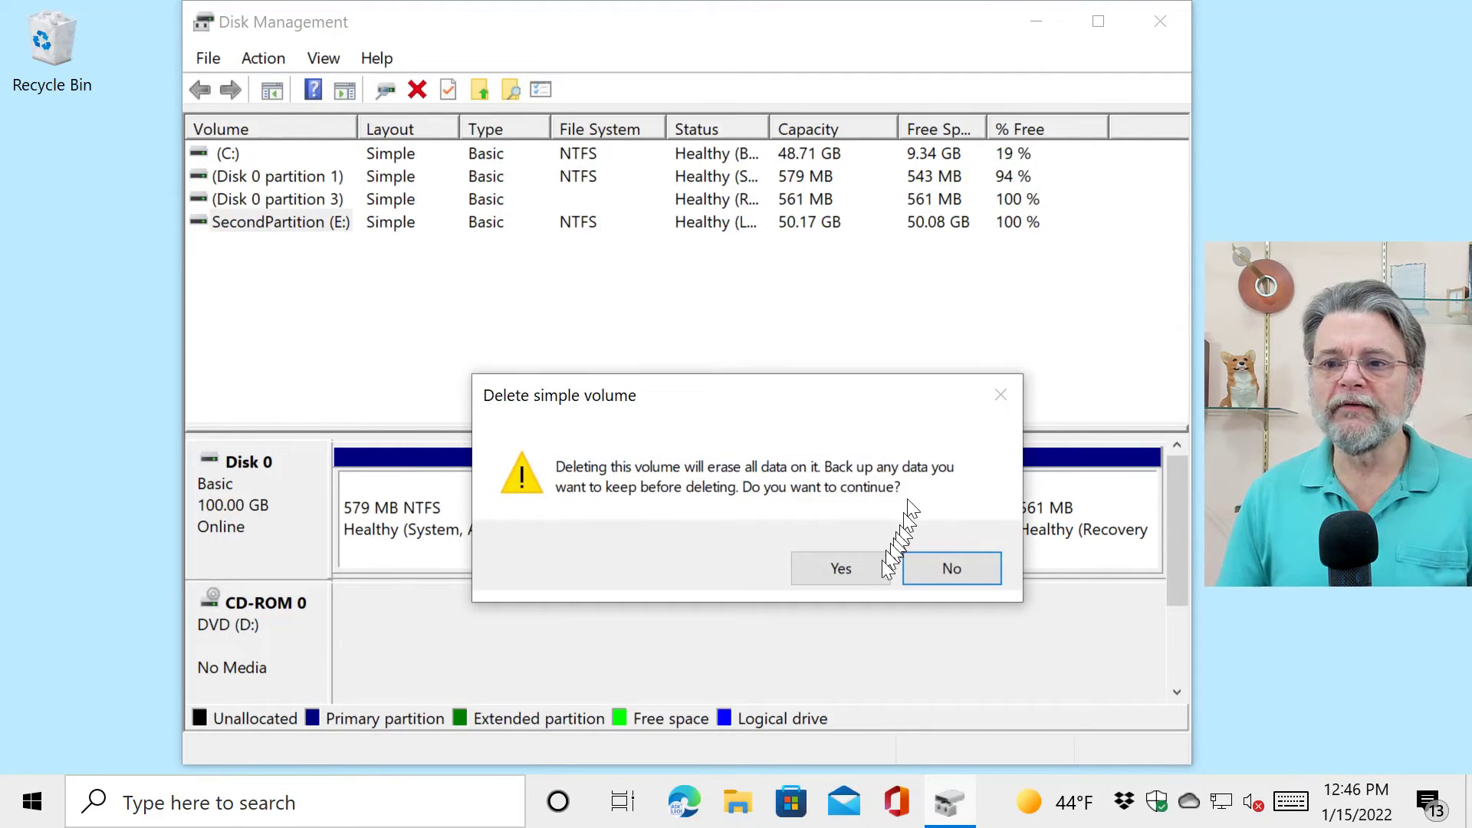
{"action": "mouse_move", "coordinate": [666, 483]}
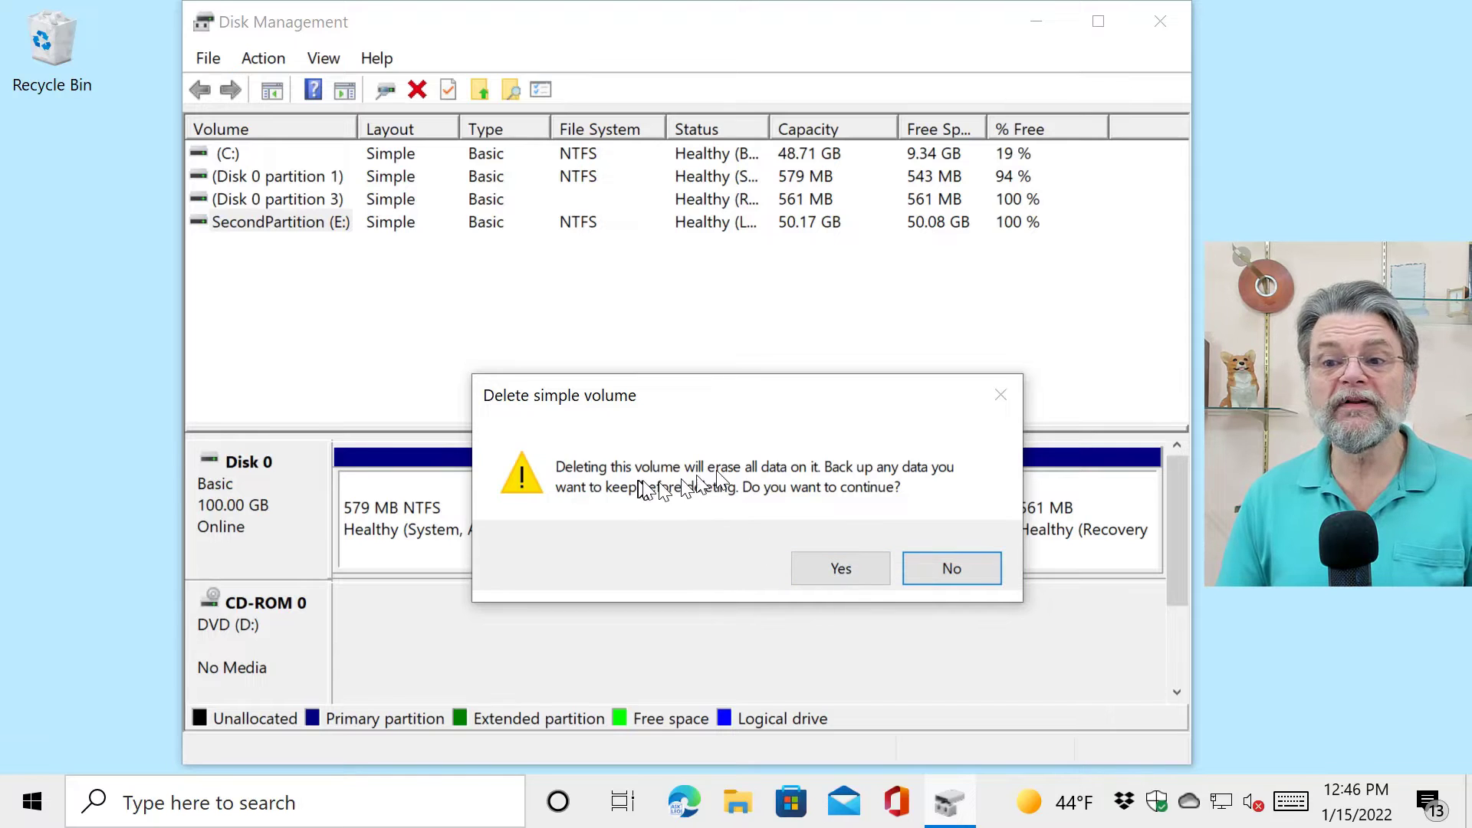
{"action": "mouse_move", "coordinate": [953, 486]}
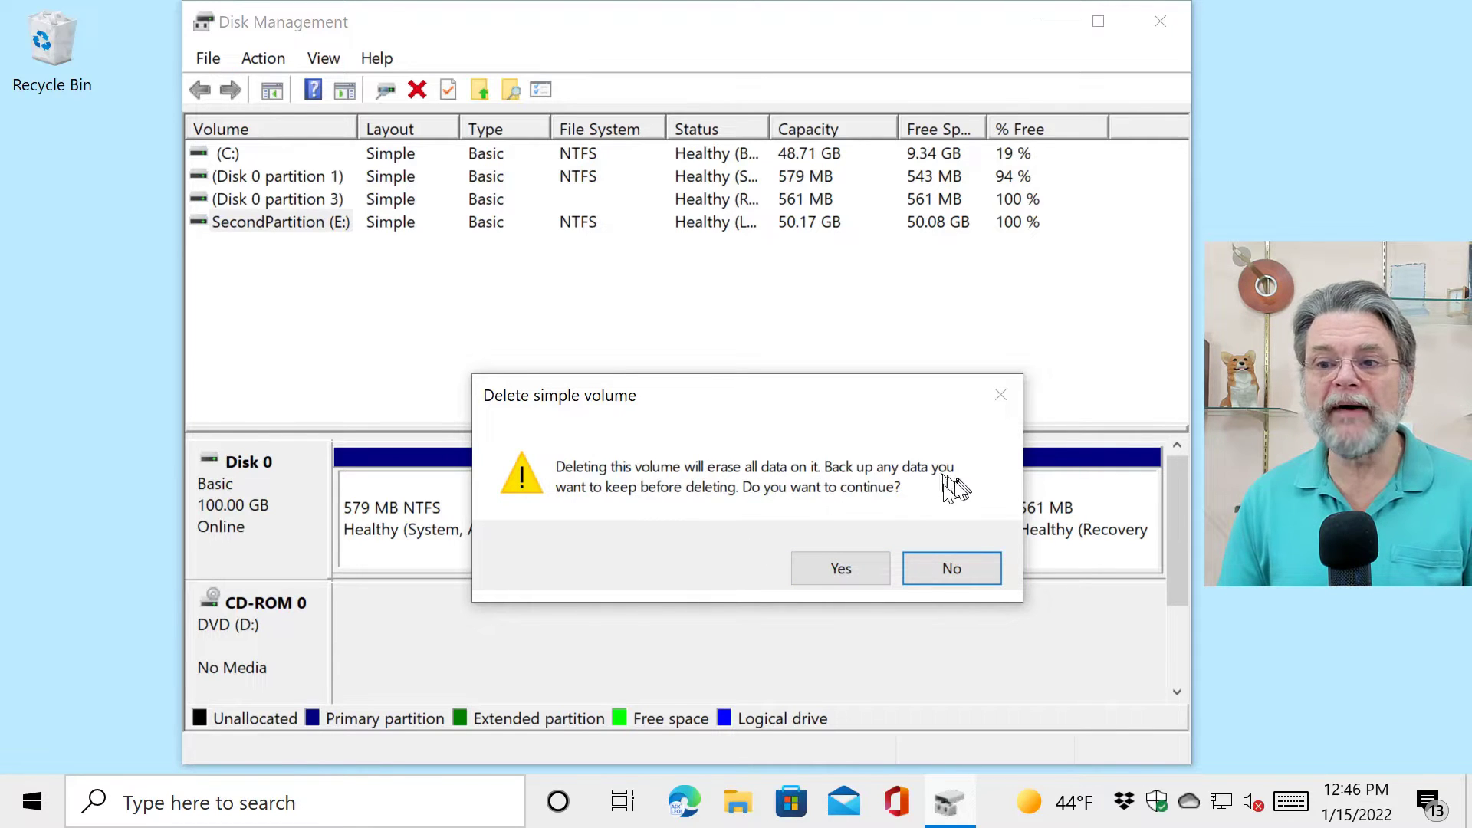
{"action": "mouse_move", "coordinate": [682, 519]}
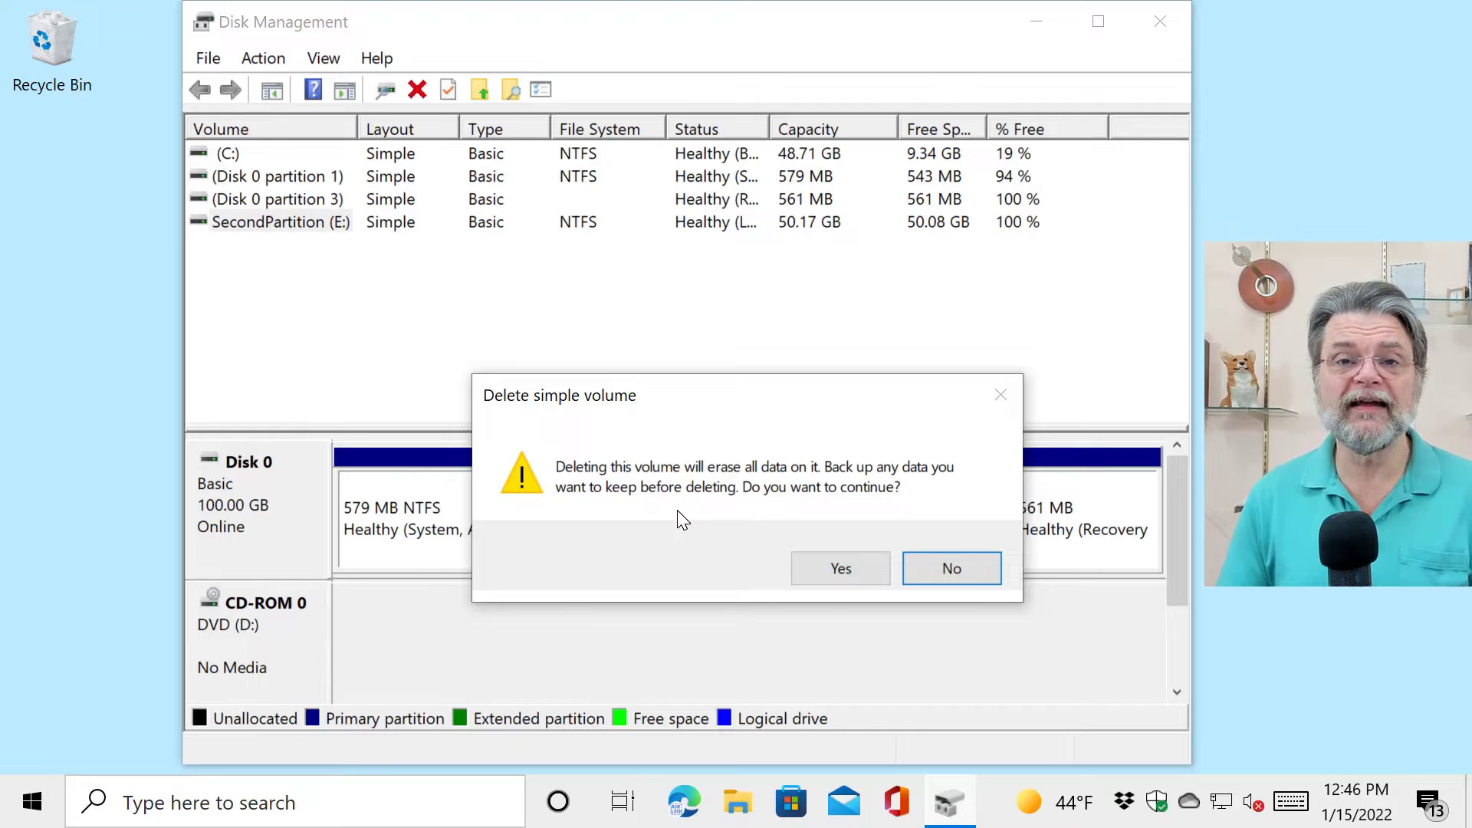
{"action": "left_click", "coordinate": [839, 568]}
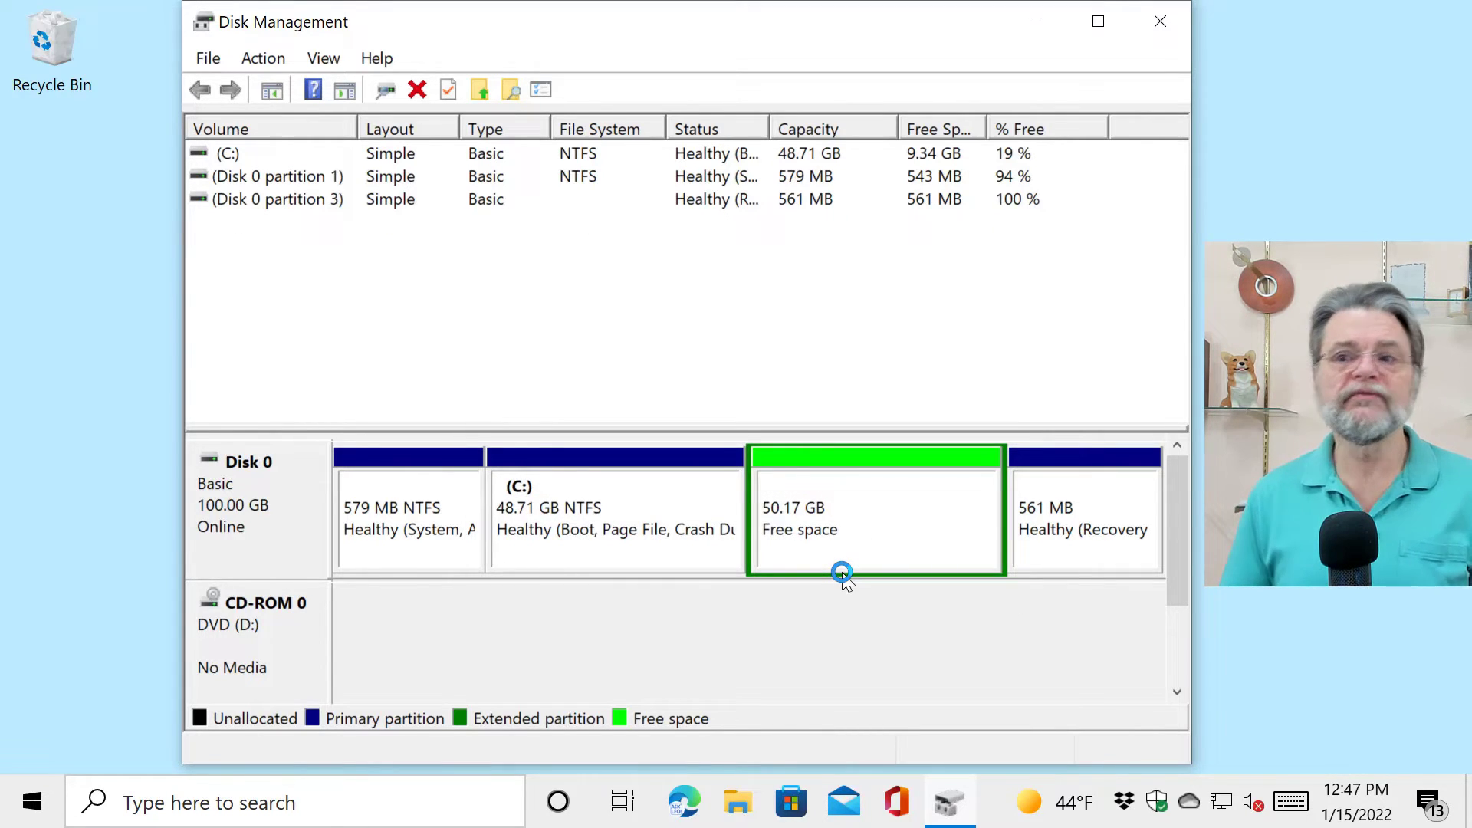
{"action": "mouse_move", "coordinate": [838, 687]}
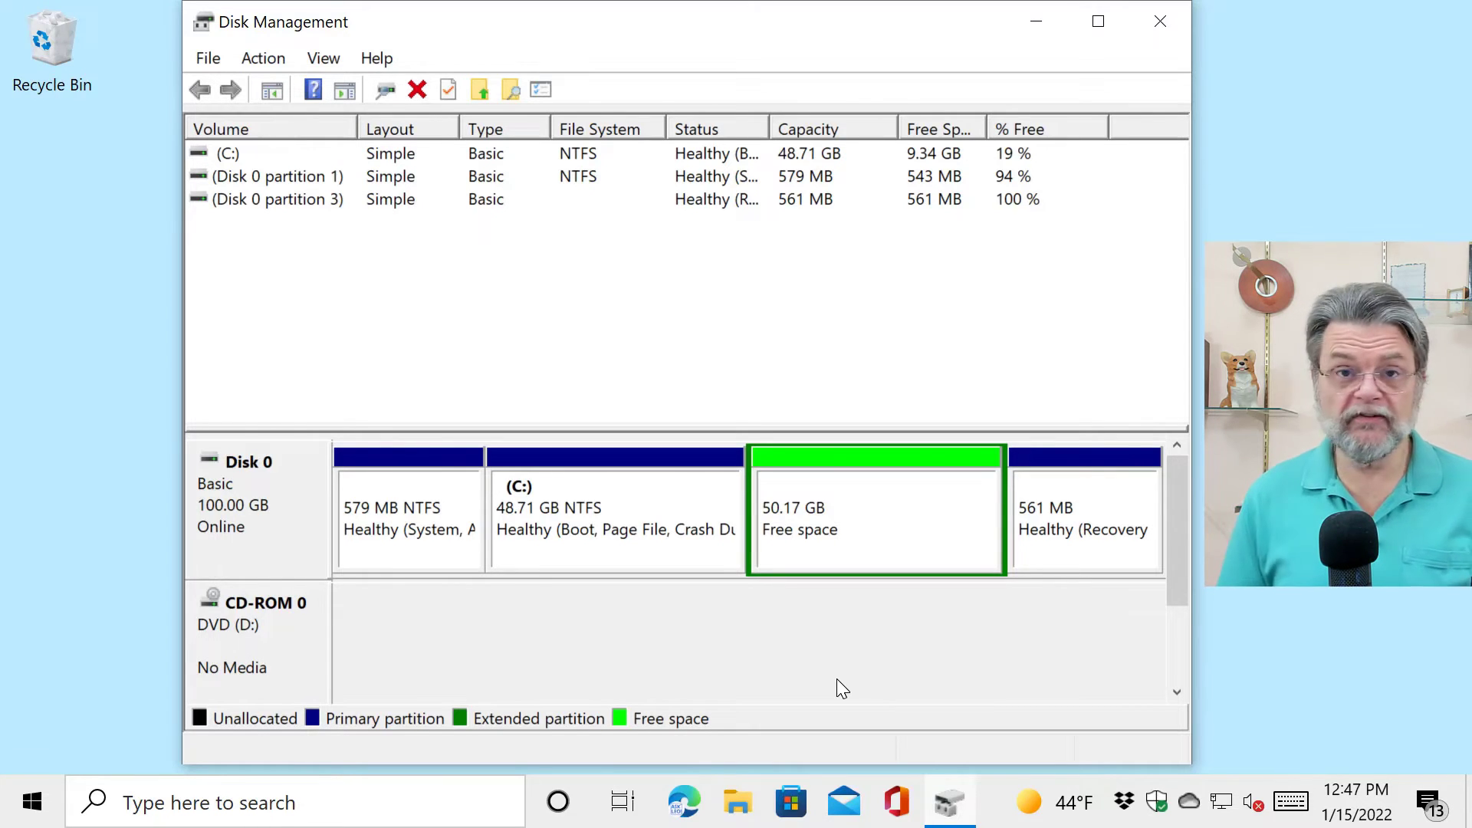
{"action": "left_click", "coordinate": [615, 506]}
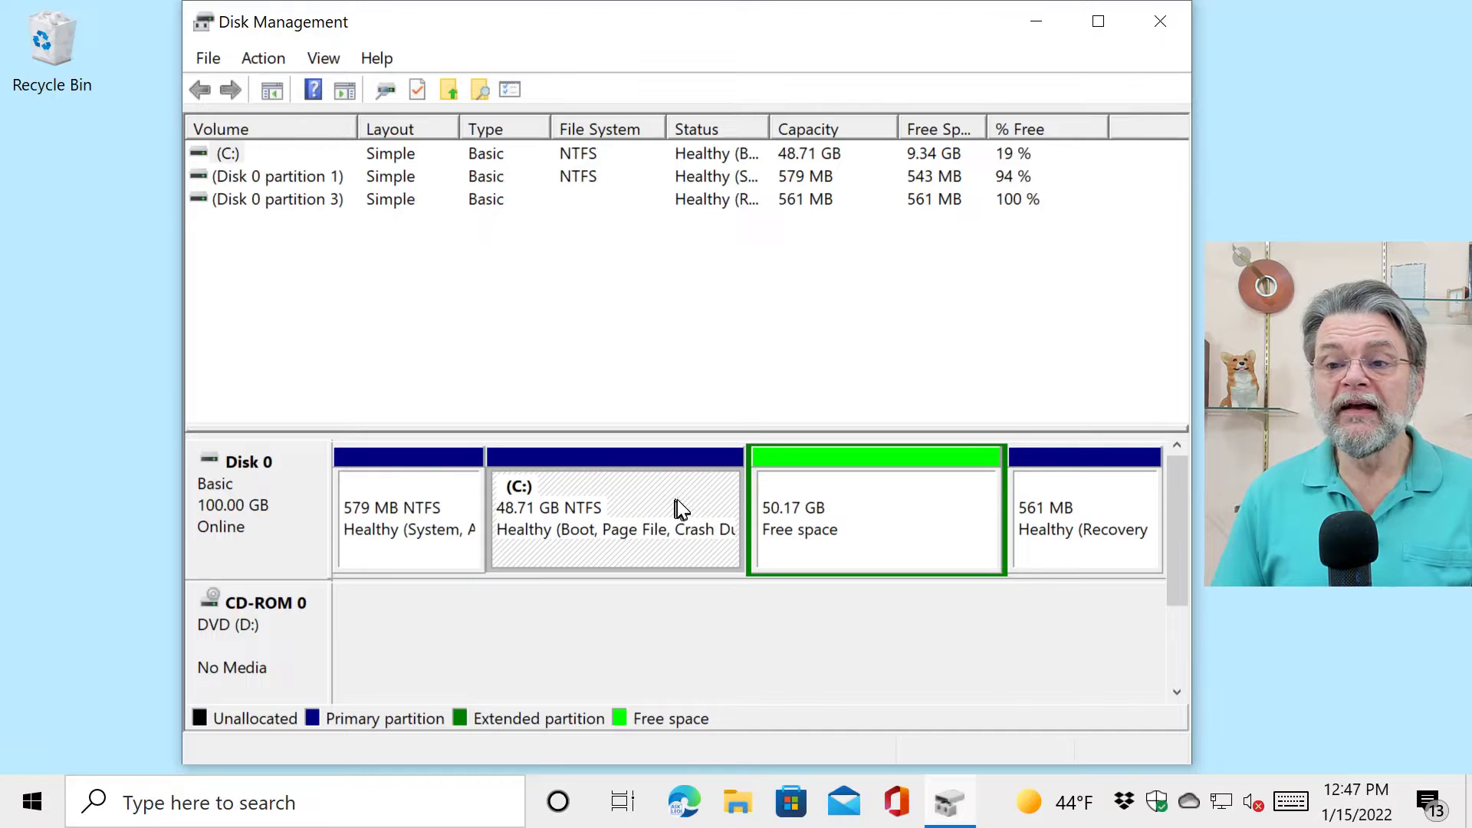
{"action": "left_click", "coordinate": [875, 516]}
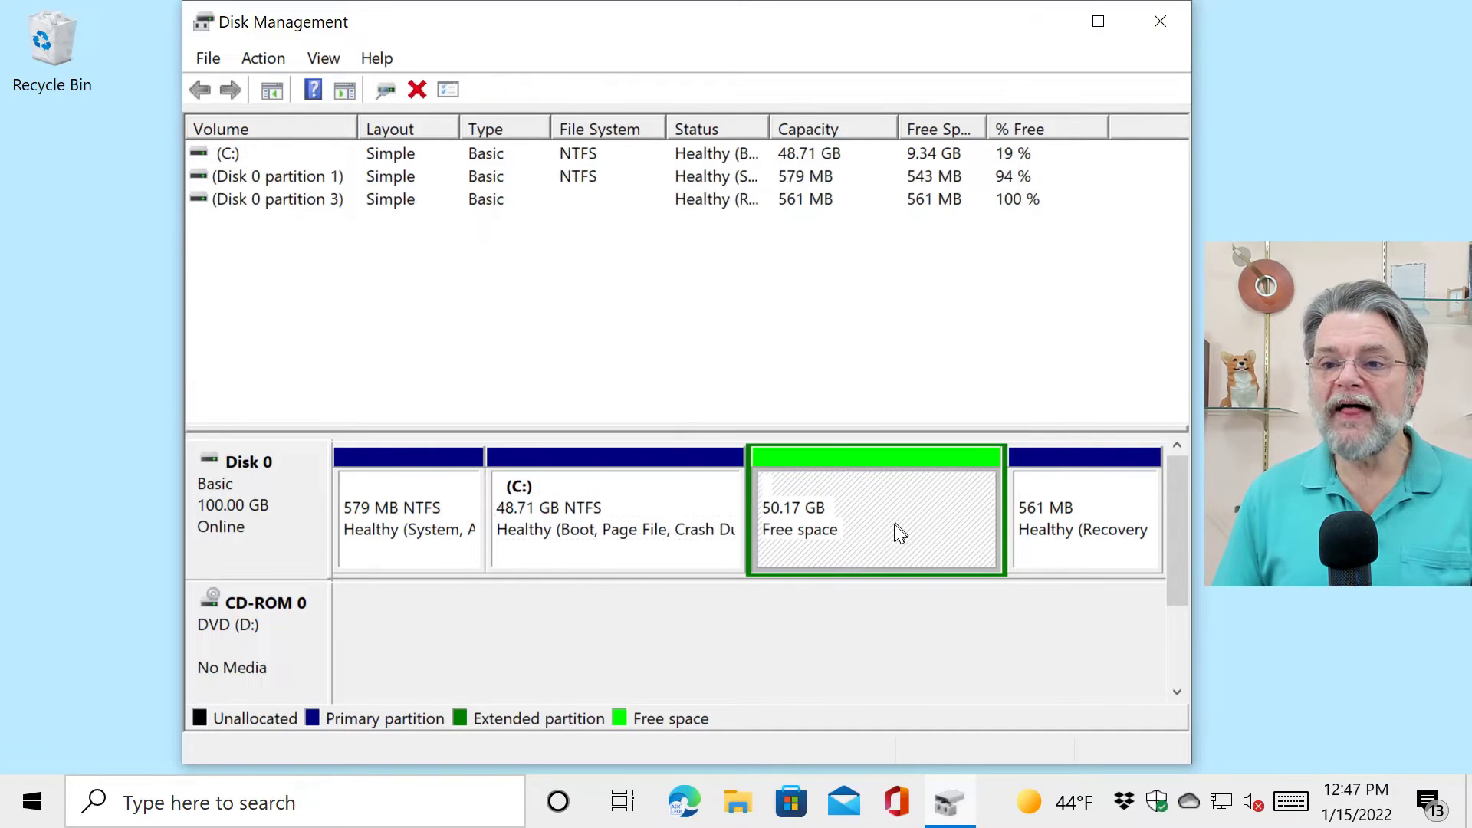
Delete the extended partition holding the 50.17 GB free space and confirm
{"action": "right_click", "coordinate": [875, 526]}
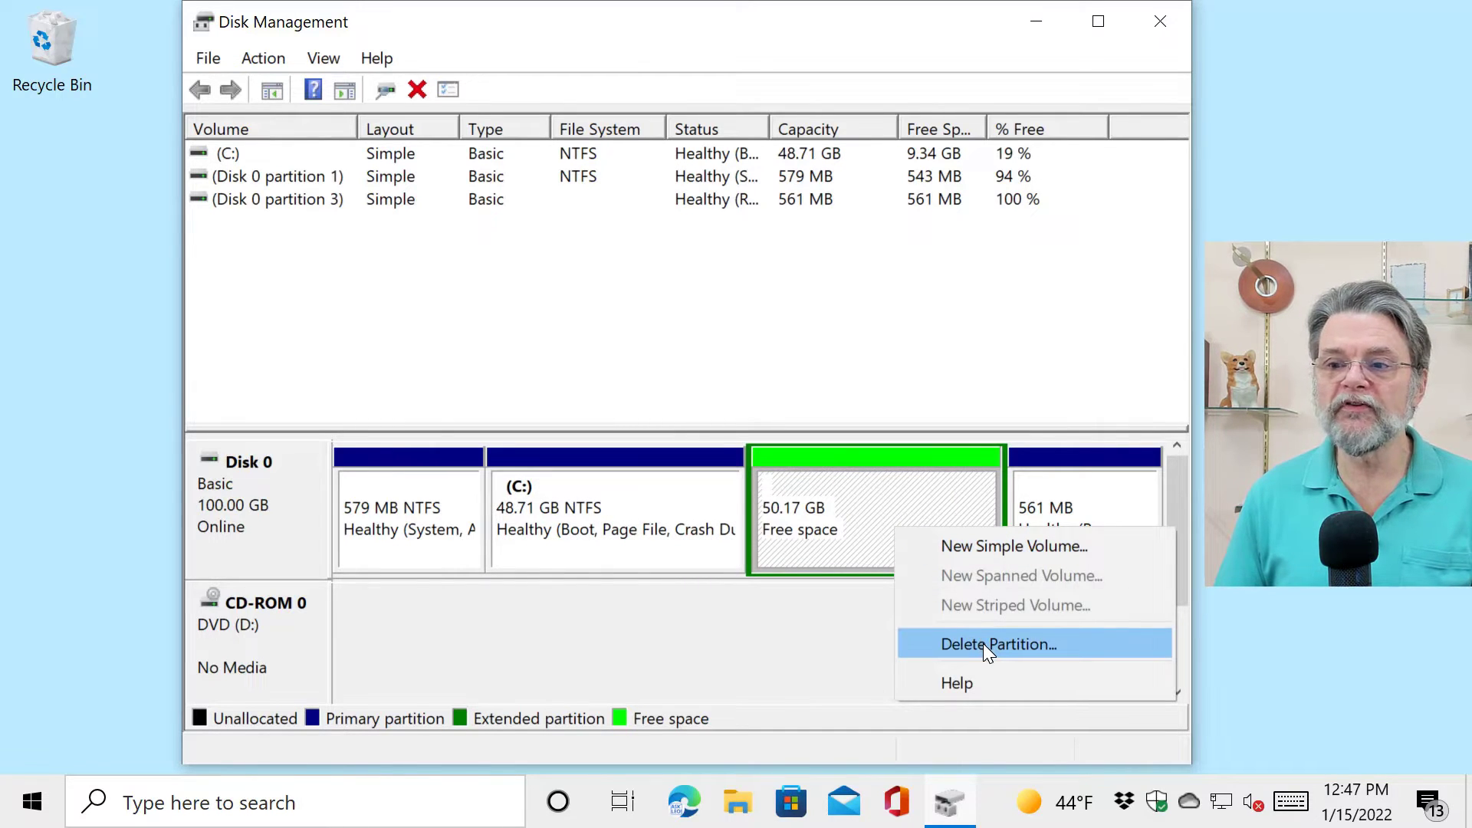
{"action": "left_click", "coordinate": [997, 644]}
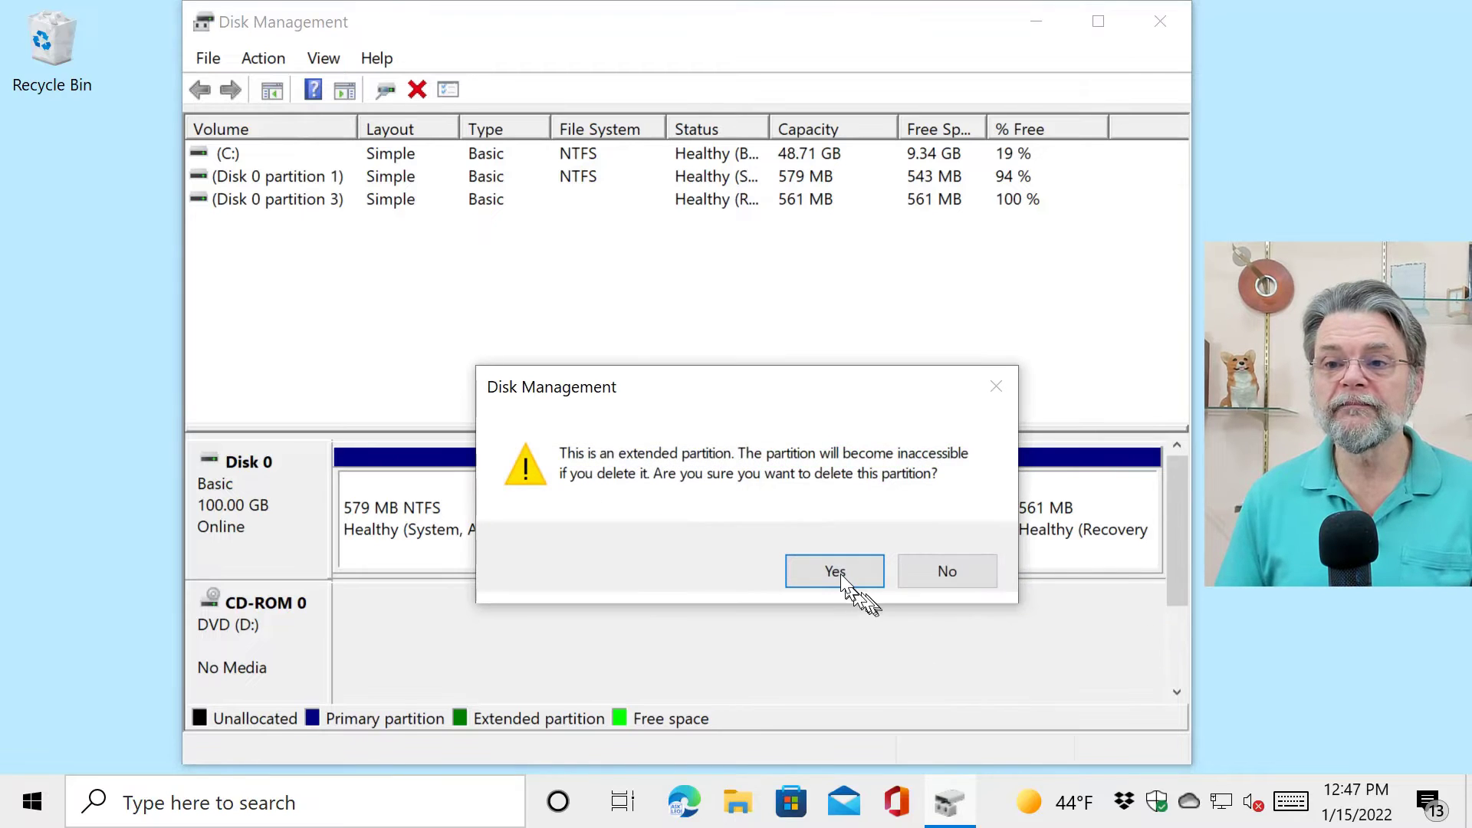
{"action": "left_click", "coordinate": [833, 570]}
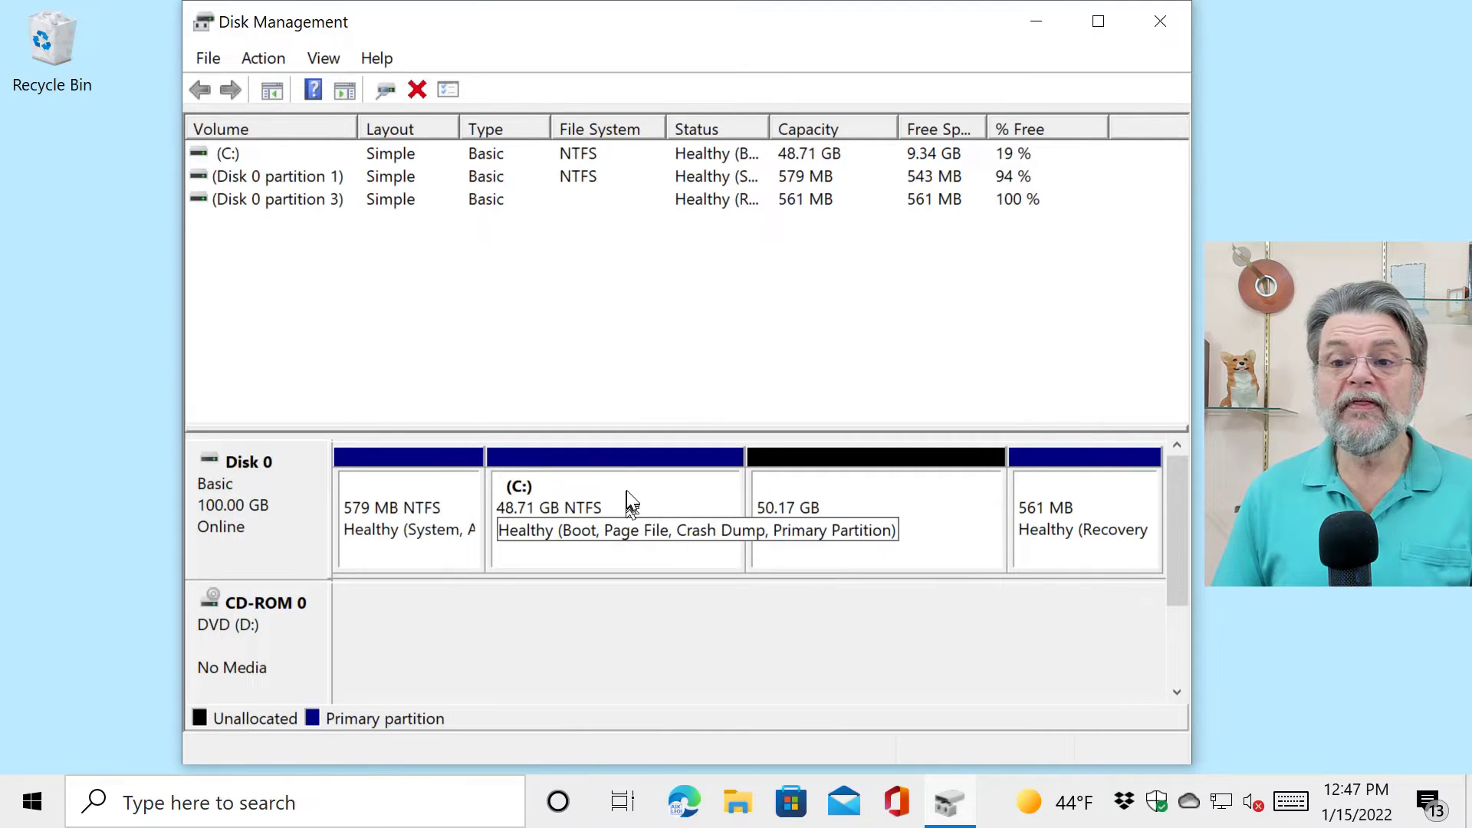
{"action": "mouse_move", "coordinate": [657, 493]}
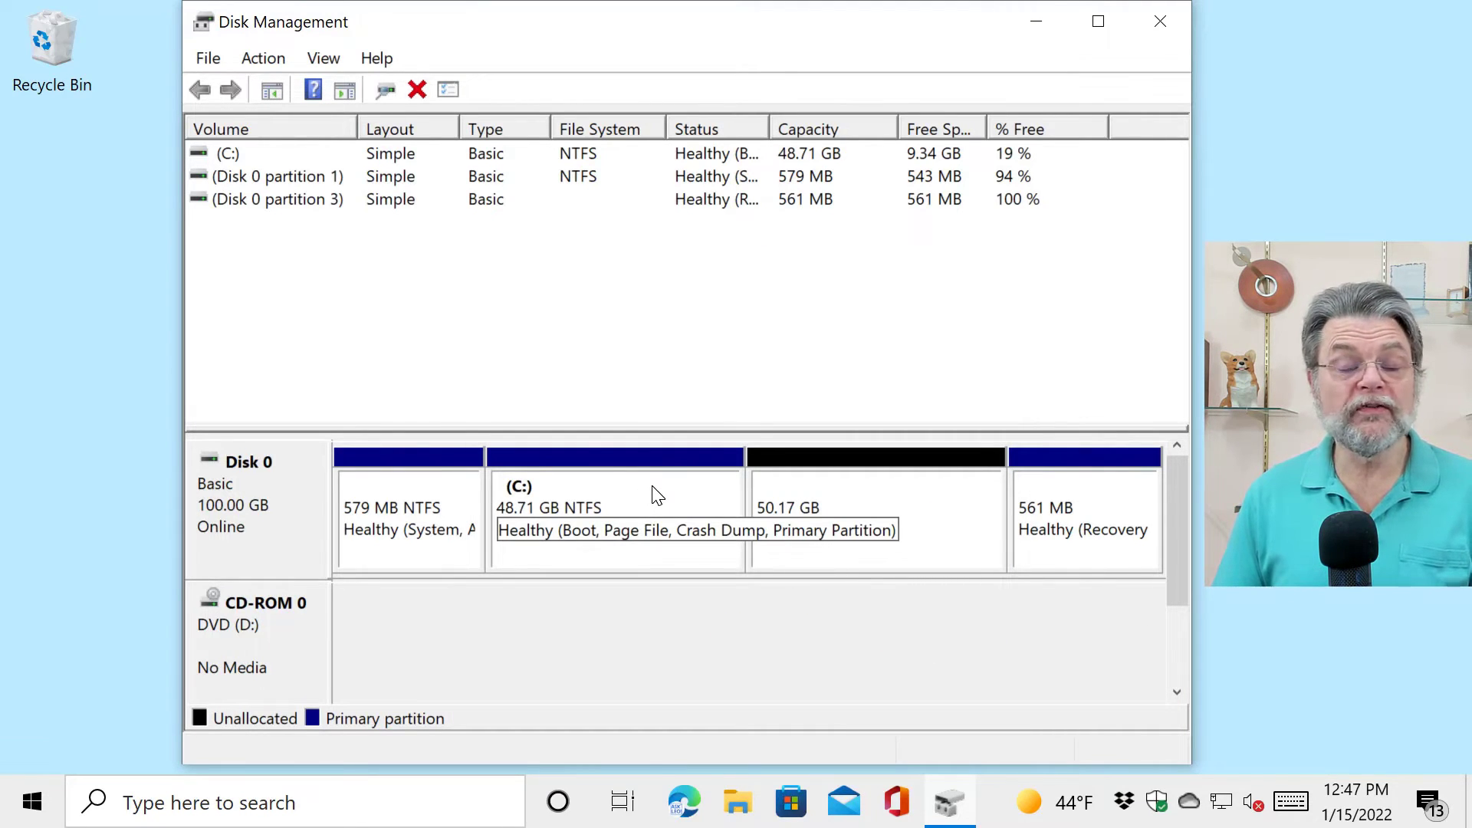
Extend C: by all 51378 MB available using the Extend Volume wizard
{"action": "right_click", "coordinate": [615, 511]}
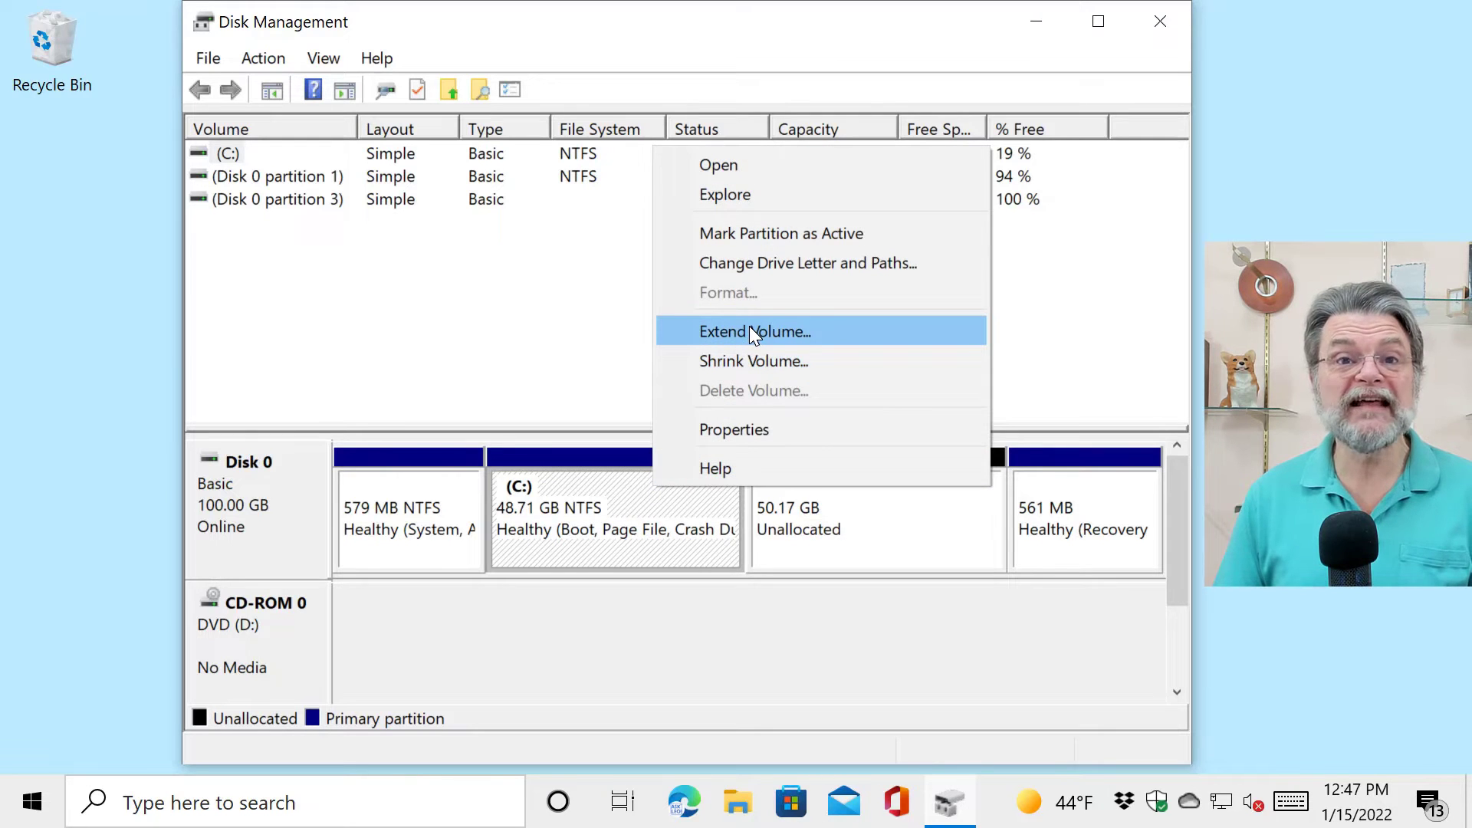
{"action": "left_click", "coordinate": [754, 331]}
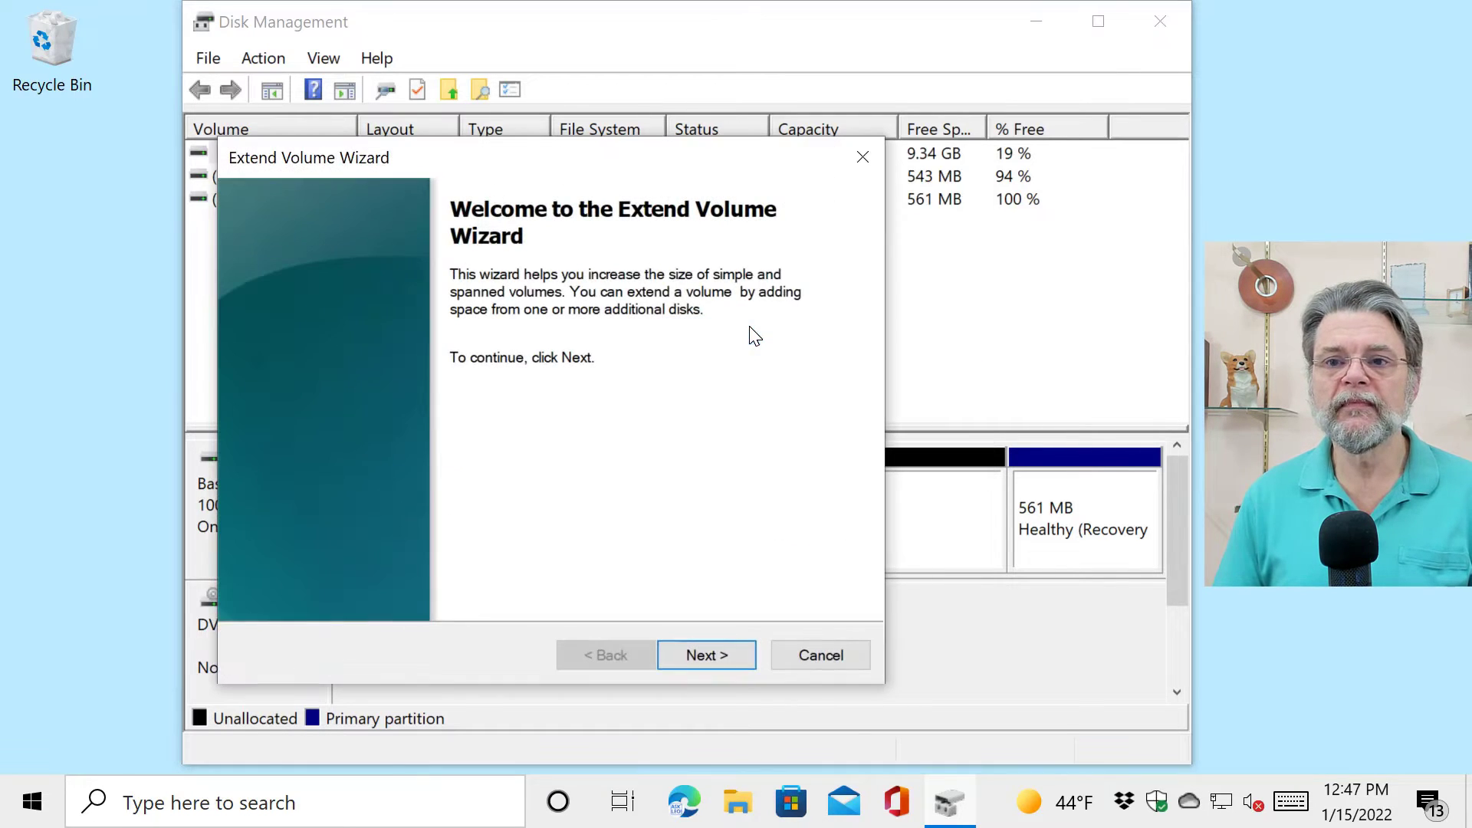
{"action": "left_click", "coordinate": [706, 654]}
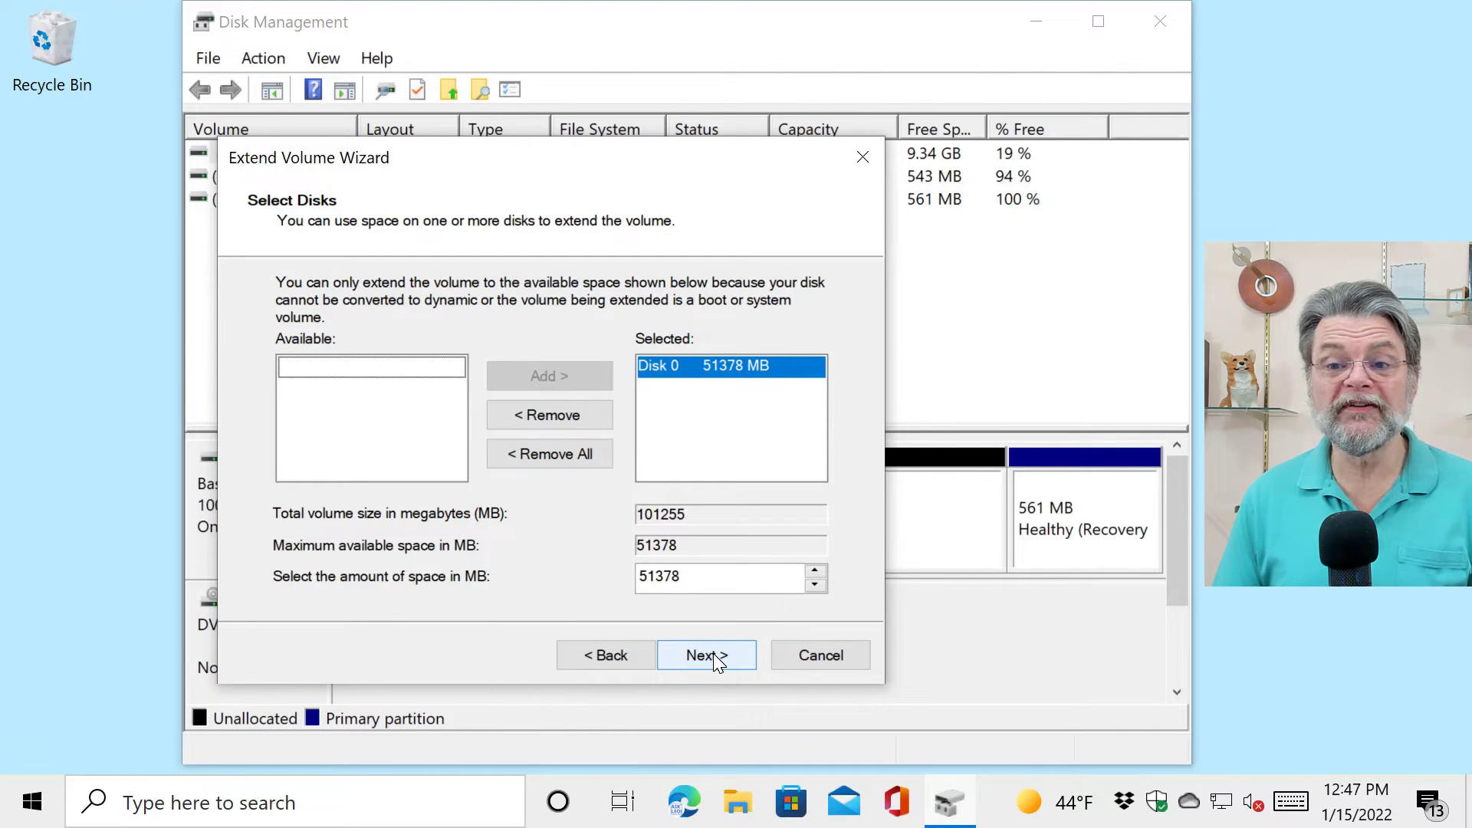
{"action": "mouse_move", "coordinate": [715, 552]}
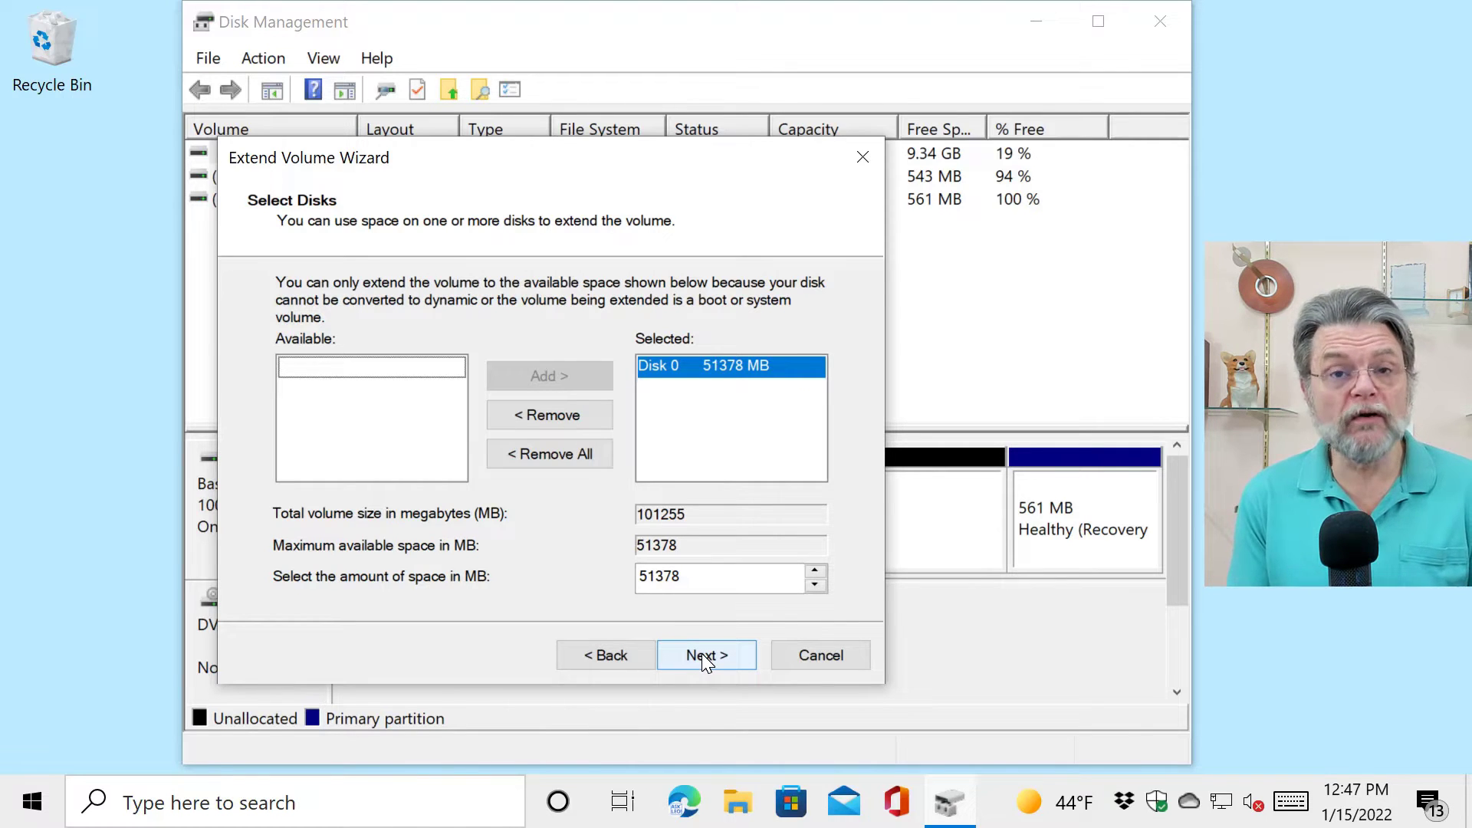
{"action": "left_click", "coordinate": [706, 654]}
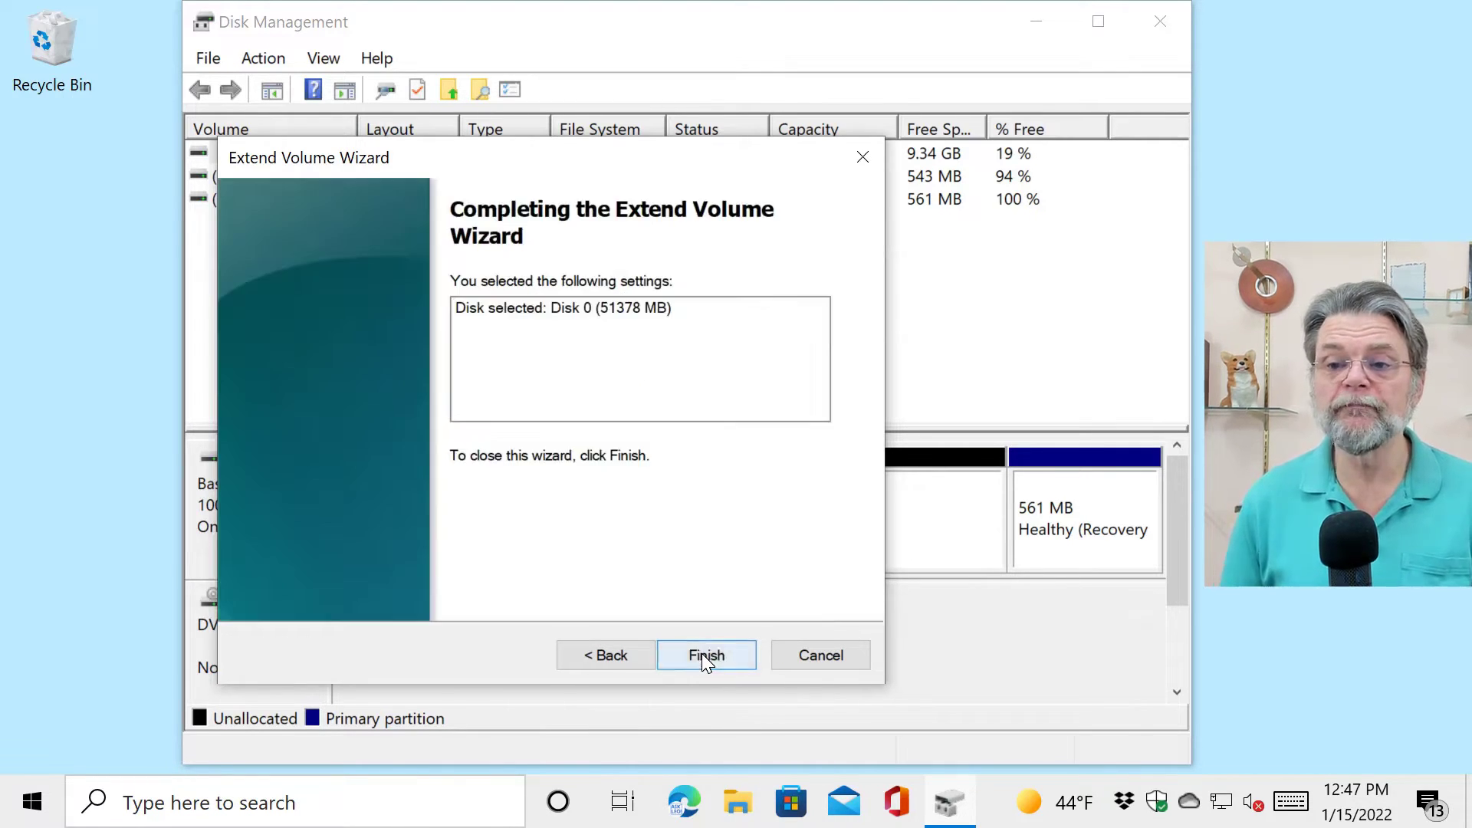
{"action": "left_click", "coordinate": [706, 654]}
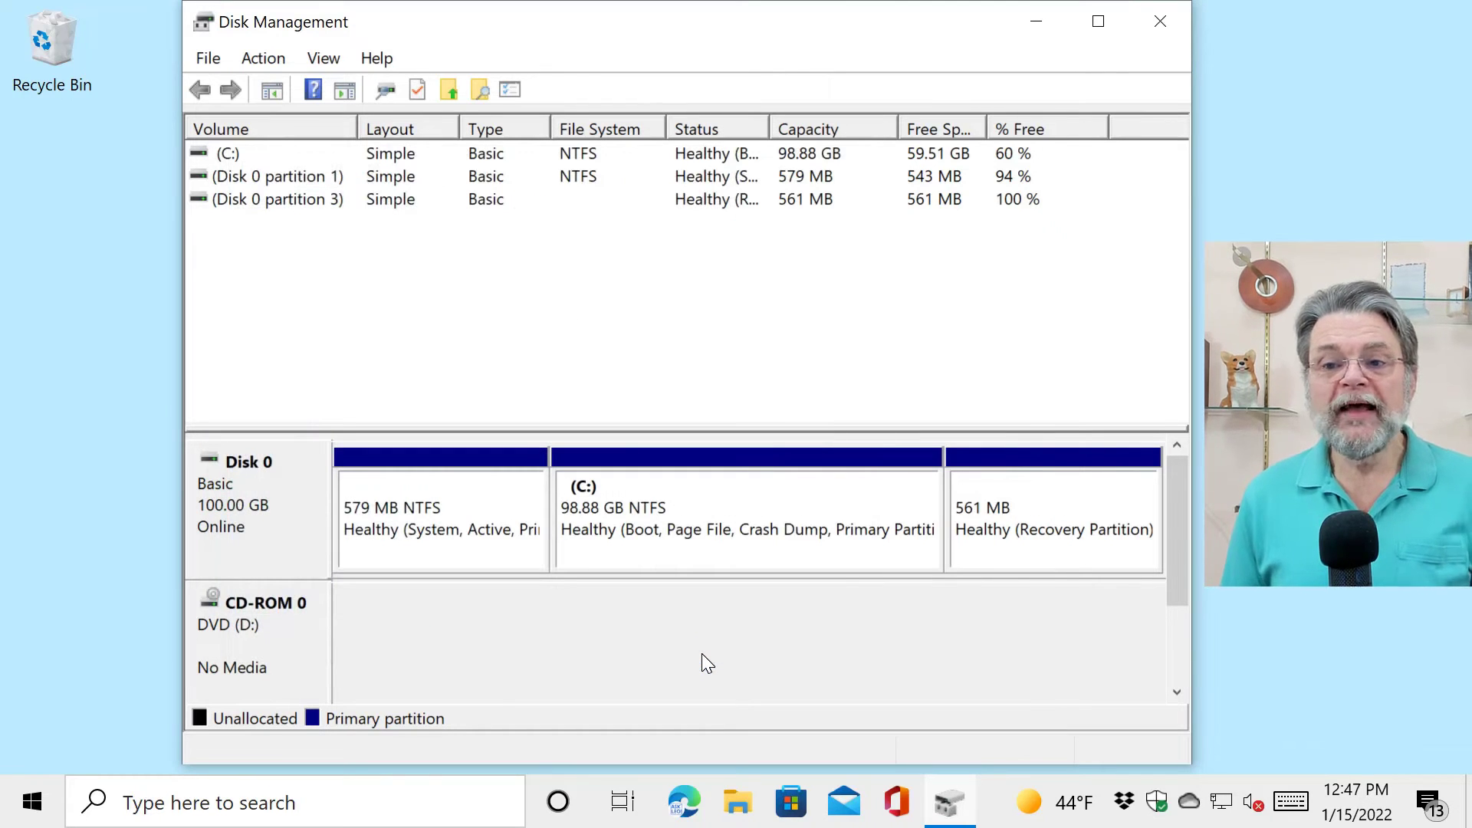